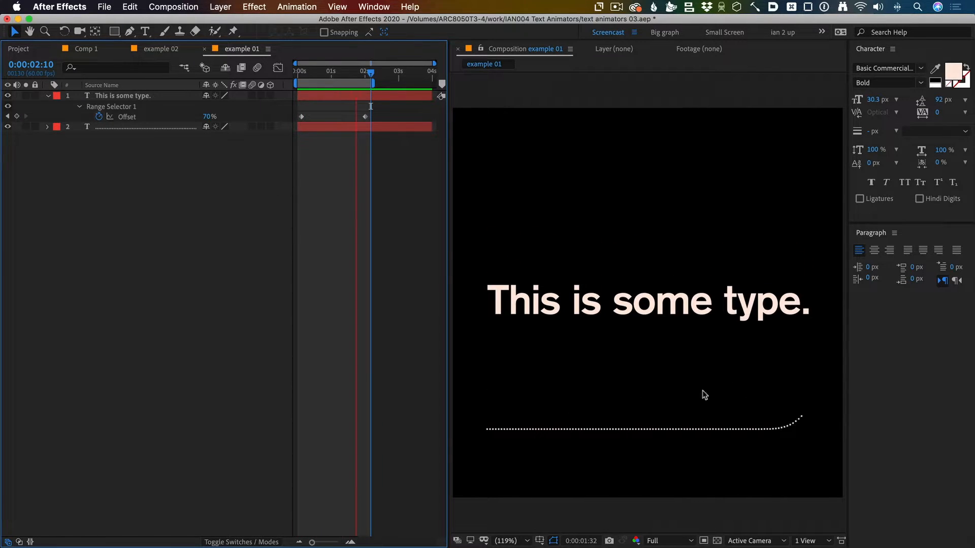
Review the example 02 composition, then return to Comp 1
click(161, 50)
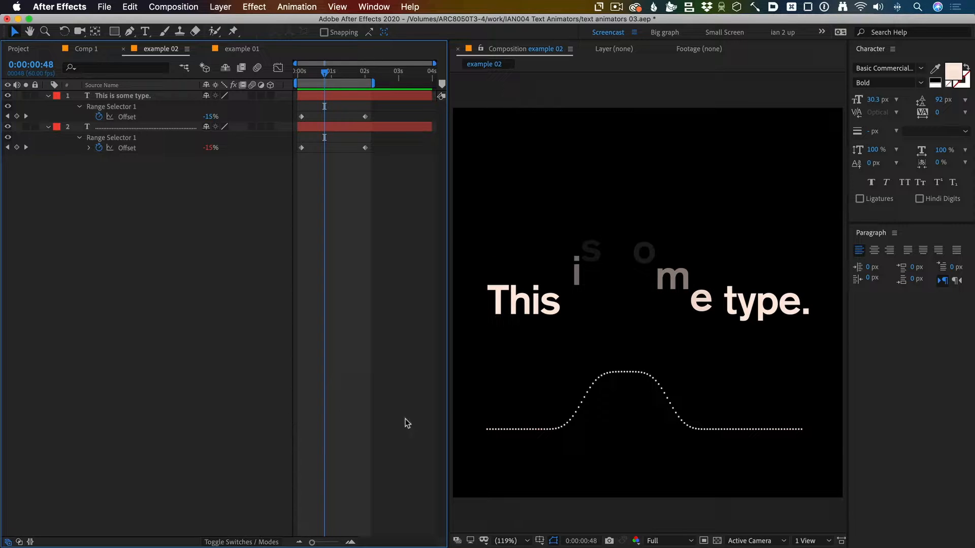
mouse_move(427, 409)
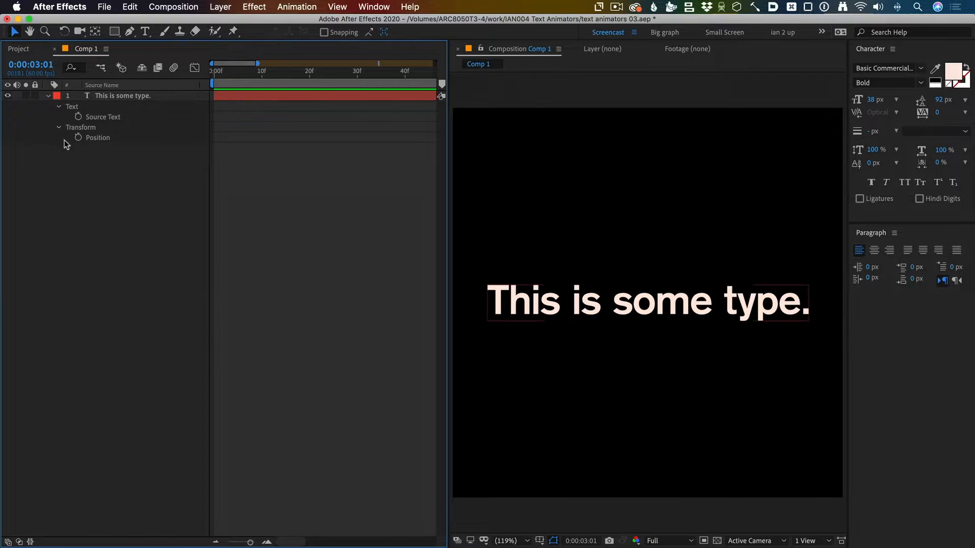
Create a dotted-line text layer below the sentence, then select the sentence layer
click(145, 31)
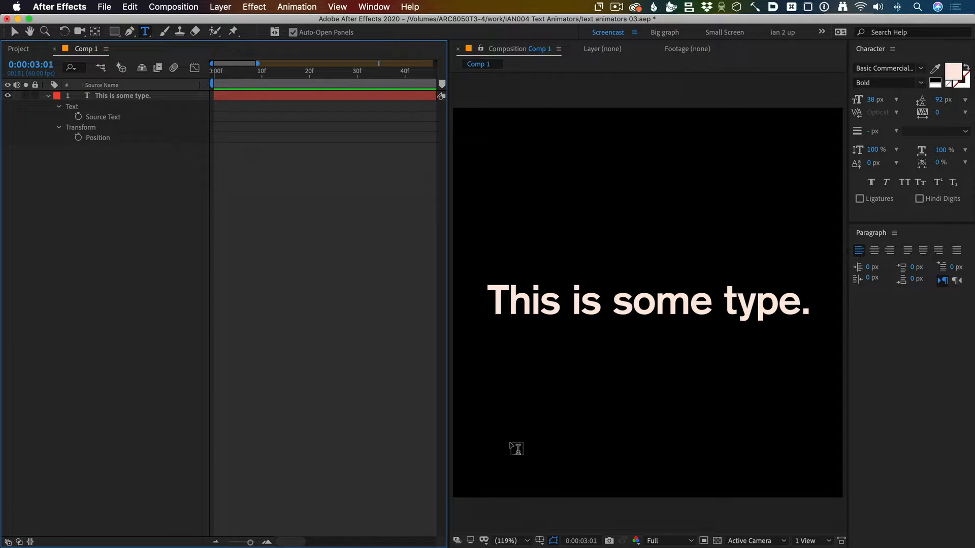
click(515, 448)
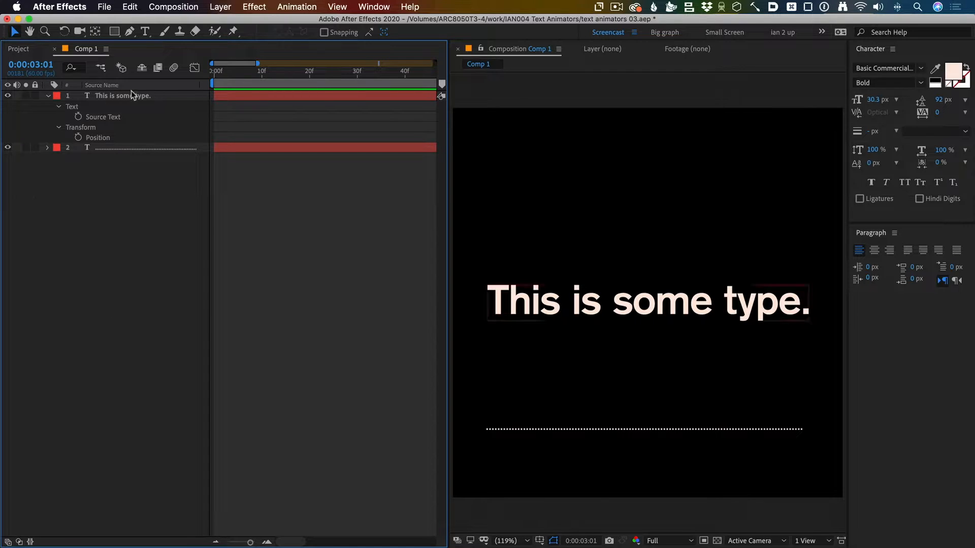
click(122, 95)
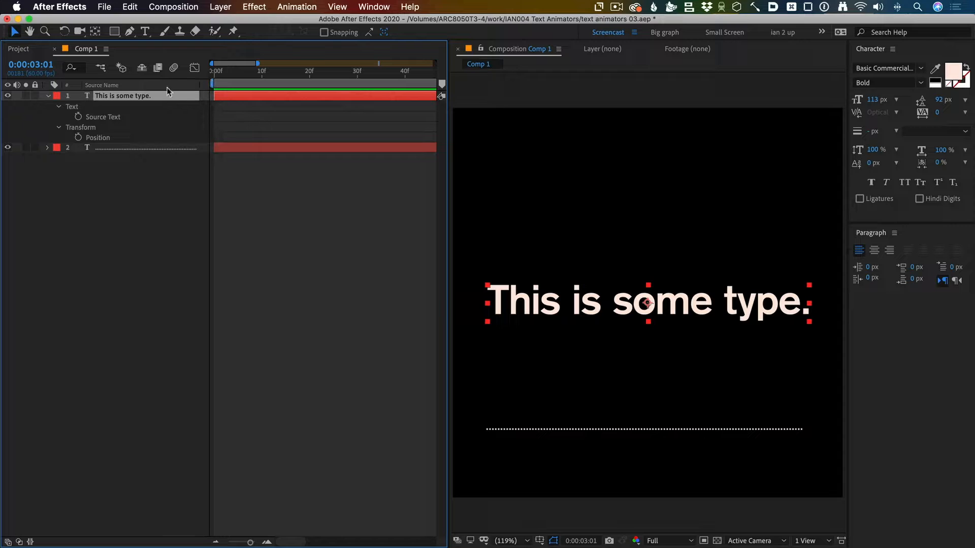
Add a Position animator to the sentence layer with Position 0,-159
right_click(123, 95)
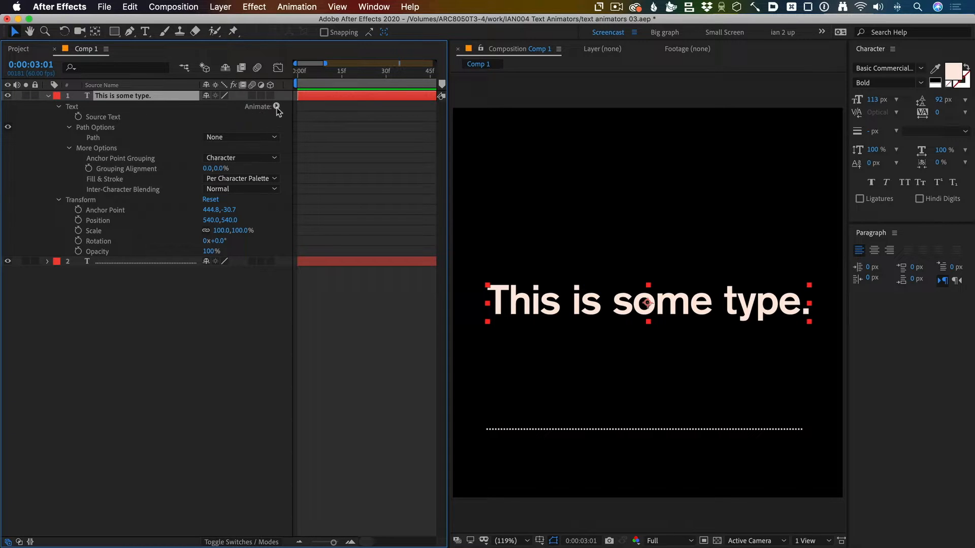
click(277, 106)
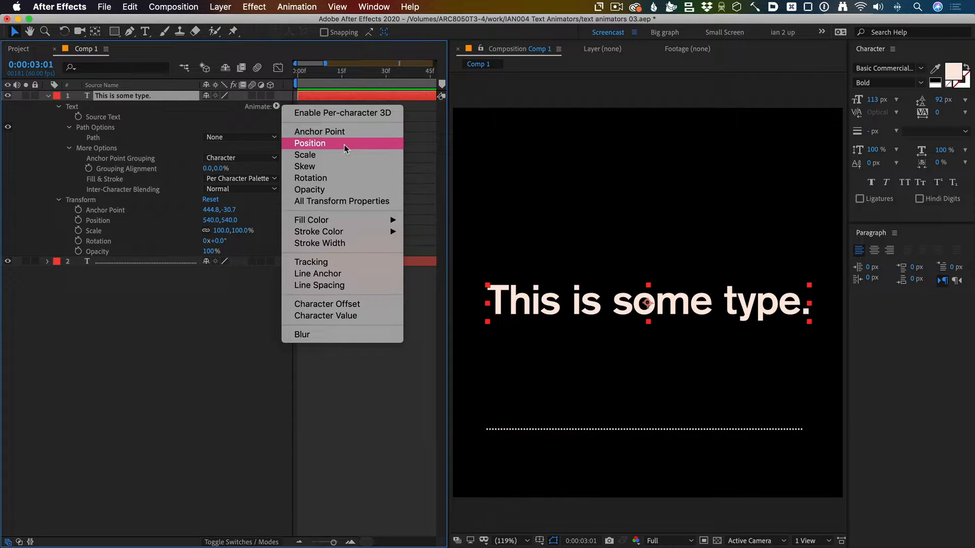
click(310, 143)
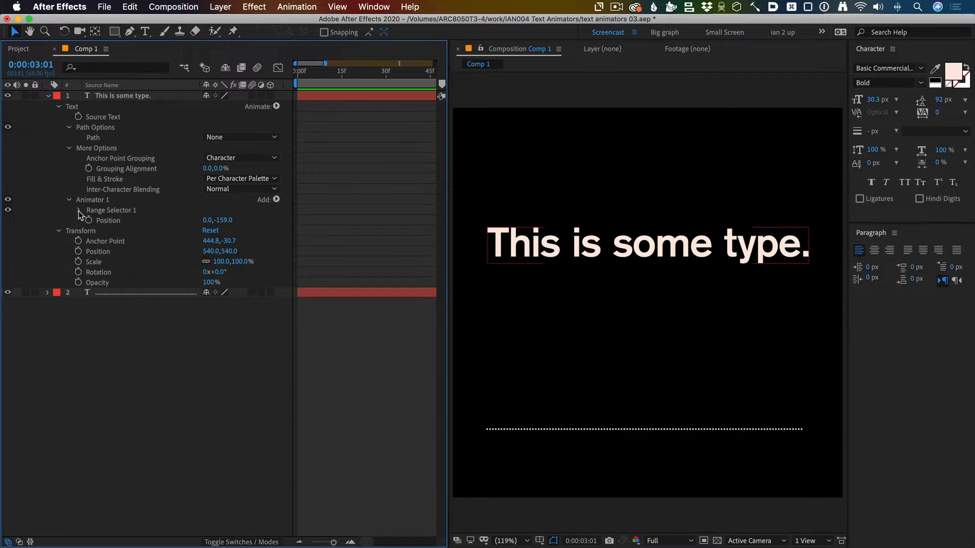
Set Range Selector 1 to Start 33%, End 57% and Offset 13%
click(80, 210)
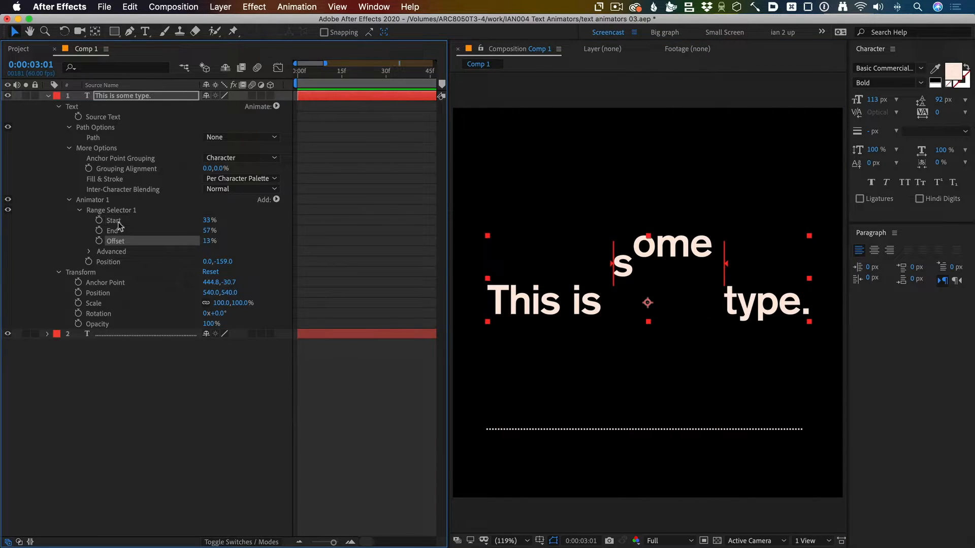
click(113, 230)
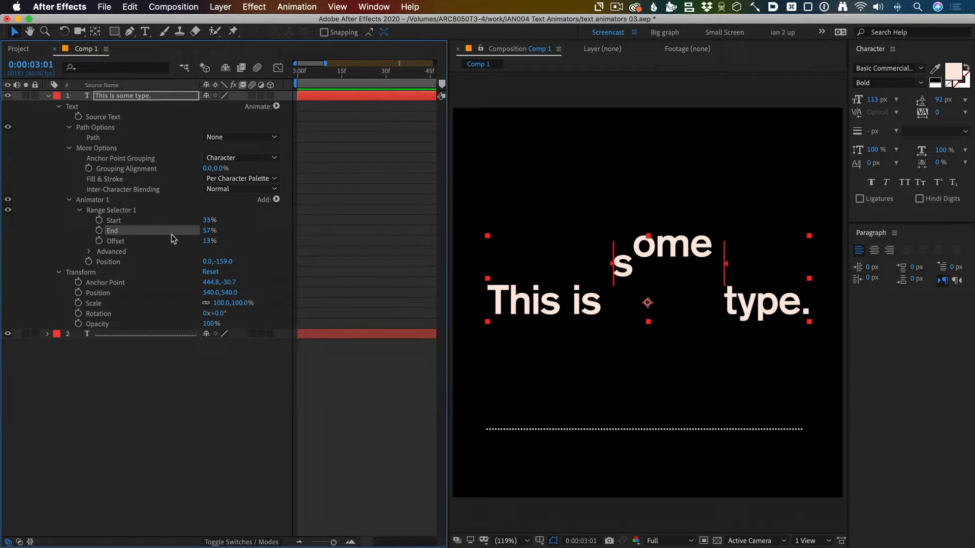
mouse_move(392, 340)
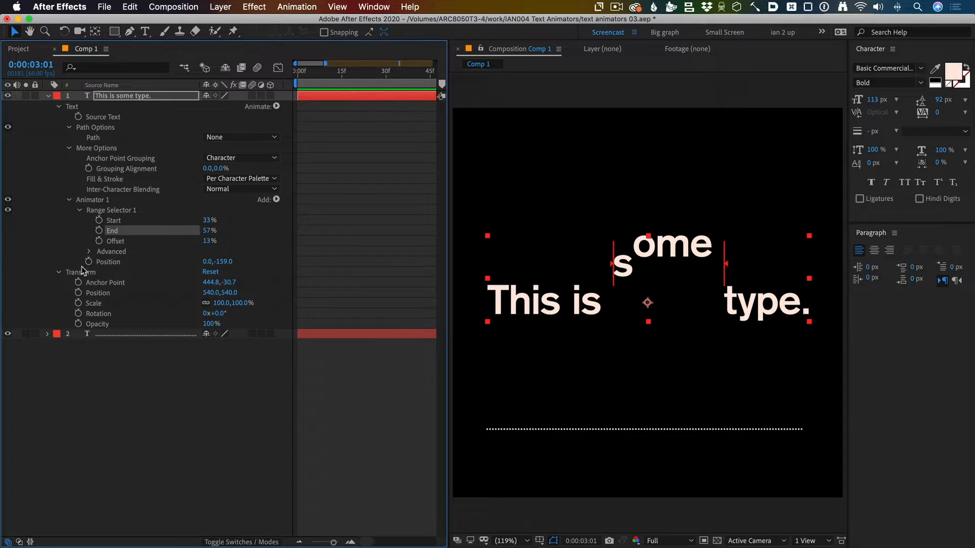
mouse_move(86, 257)
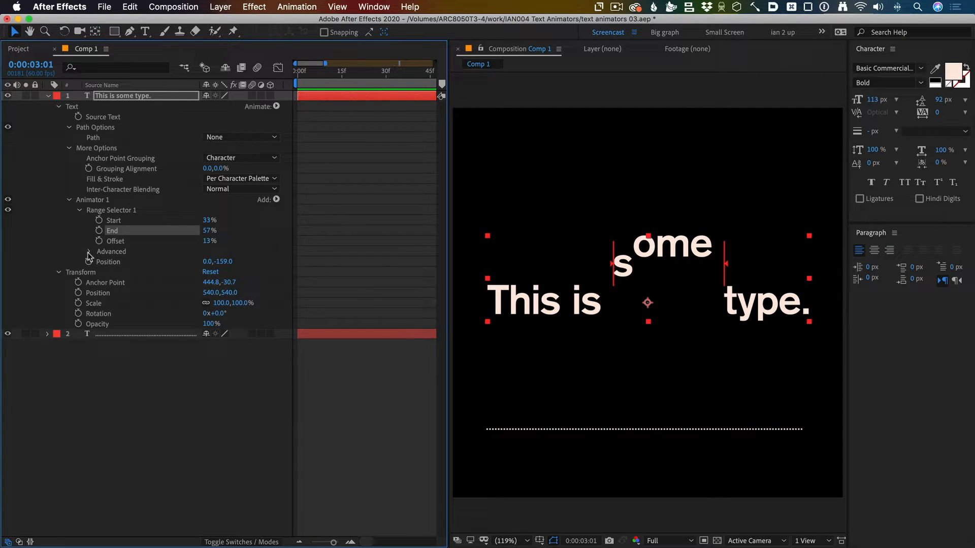
Change Range Selector 1's Advanced Shape from Square to Ramp Up
click(89, 251)
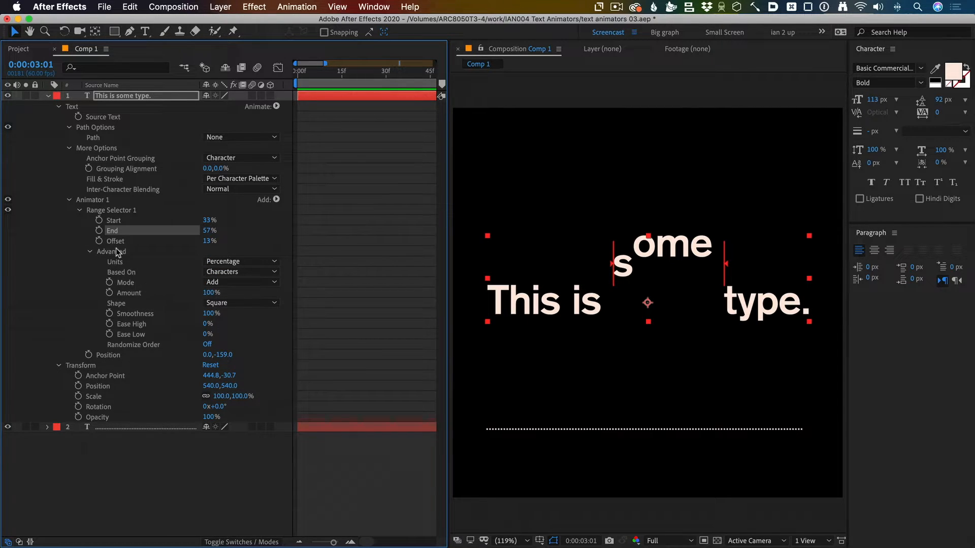
mouse_move(191, 331)
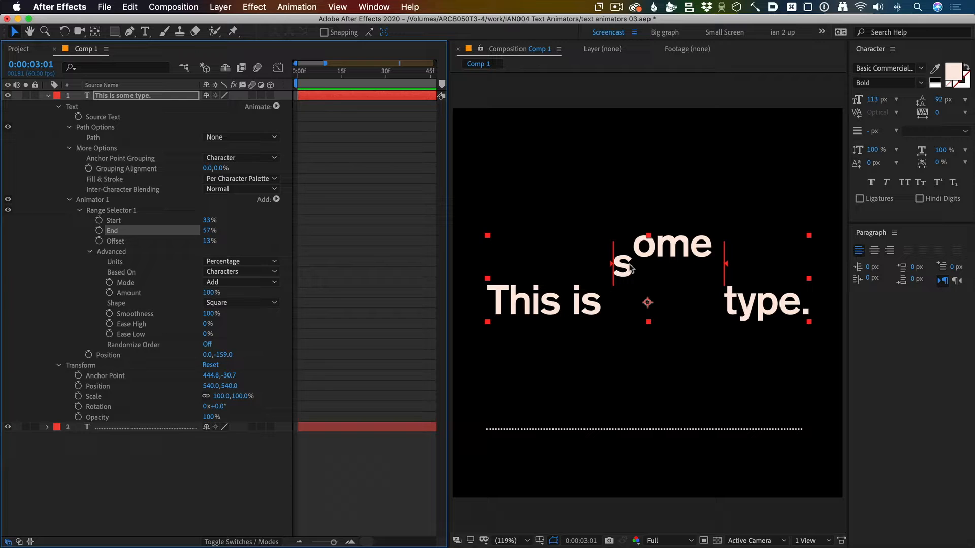
mouse_move(107, 304)
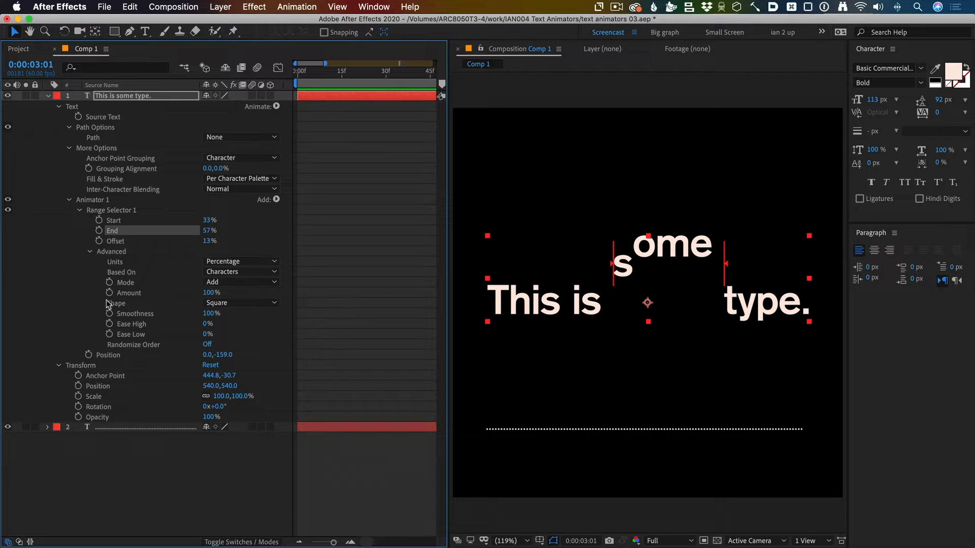
click(239, 302)
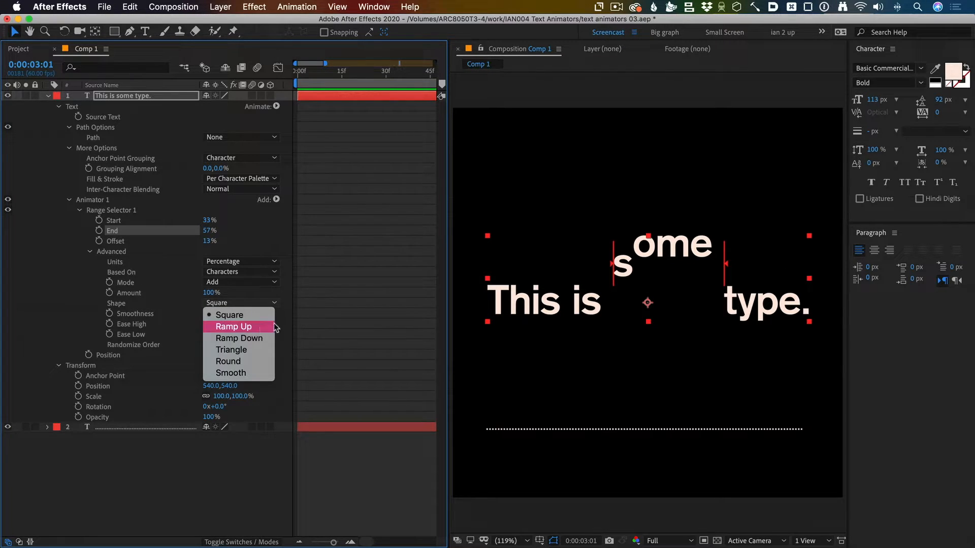
click(233, 326)
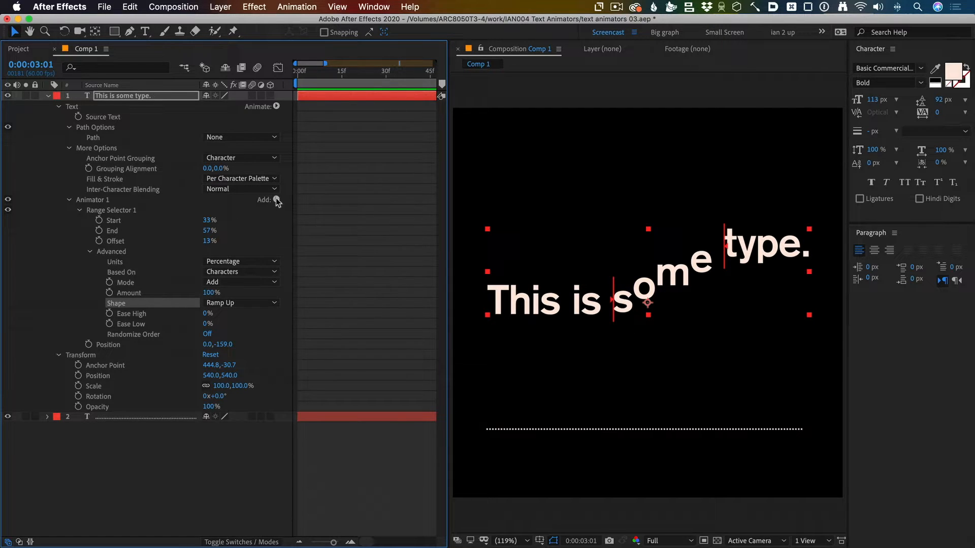
Add Opacity 0% to Animator 1 and switch the selector shape to Ramp Down
click(276, 200)
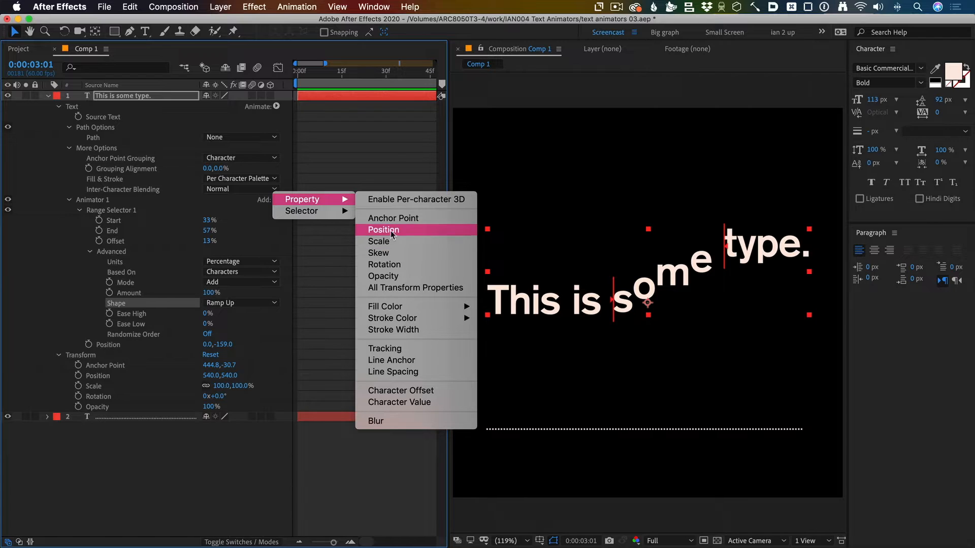
mouse_move(384, 276)
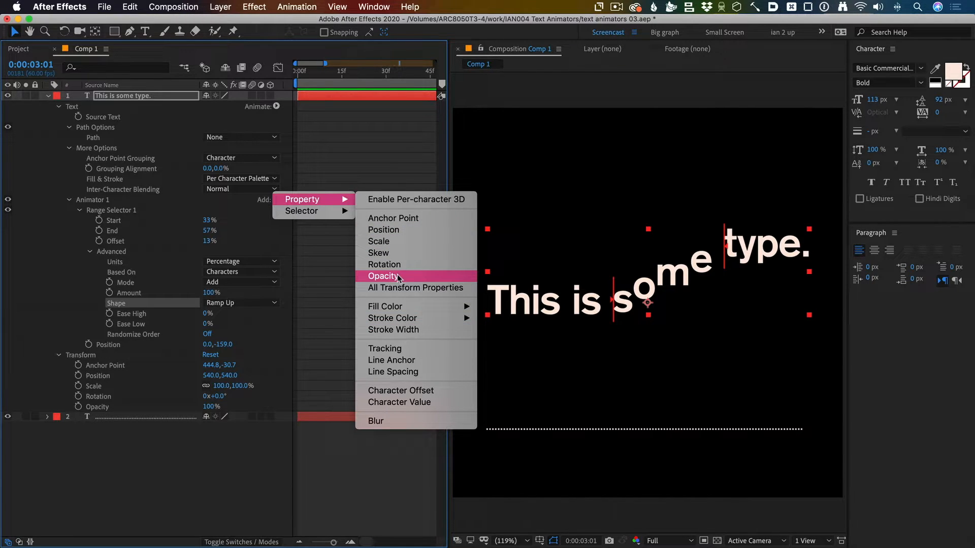
click(384, 276)
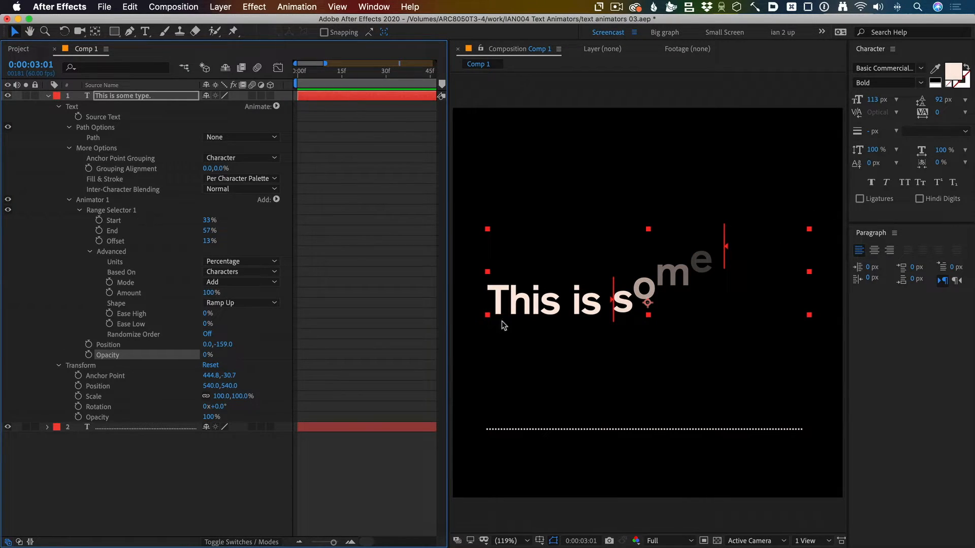
click(241, 303)
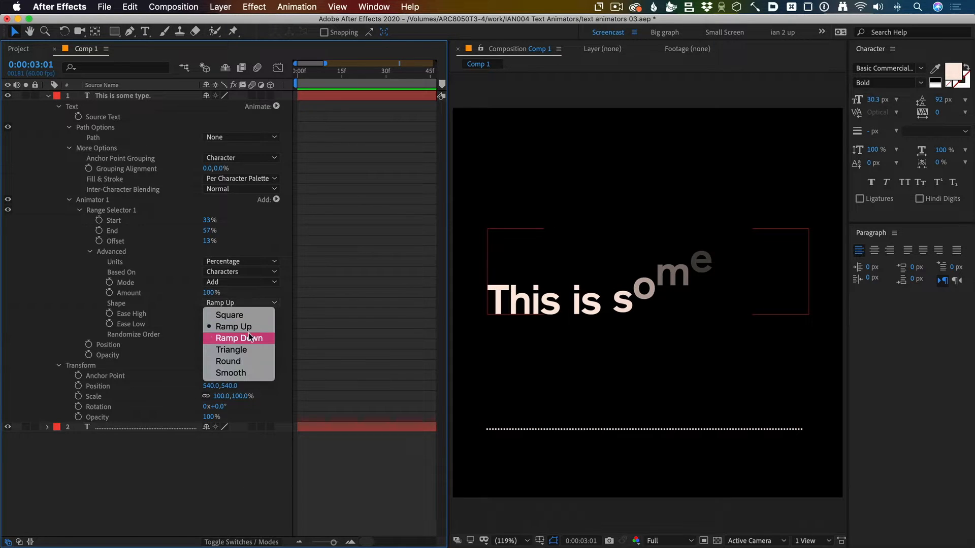
click(238, 337)
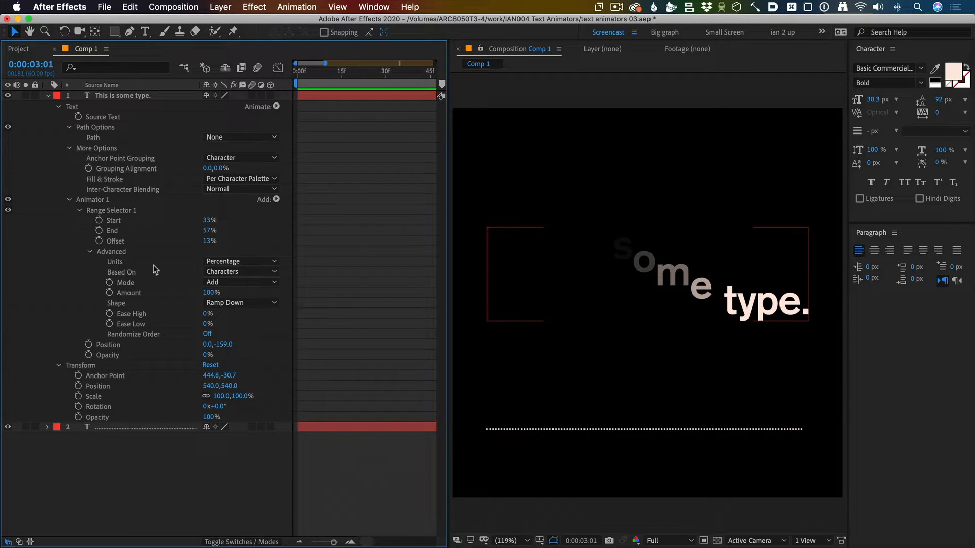
mouse_move(198, 257)
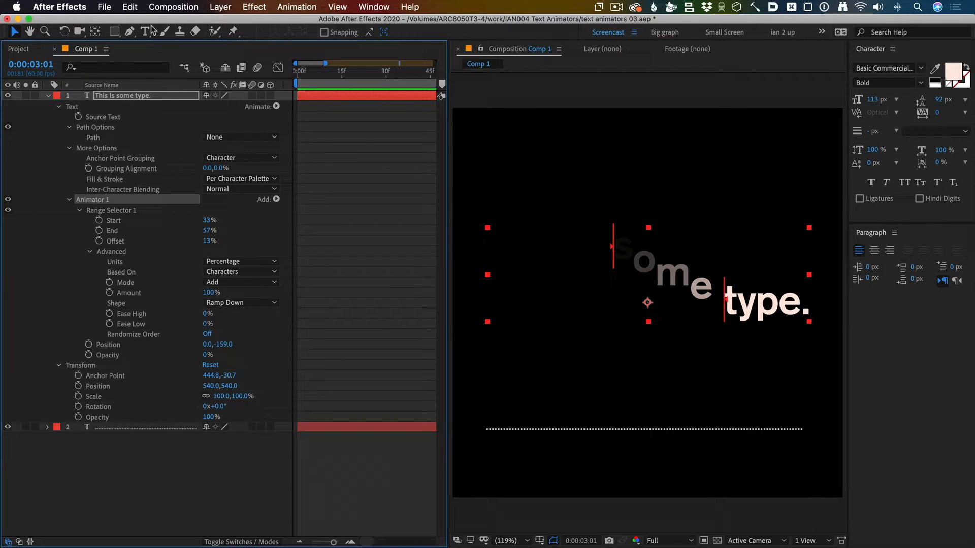
Paste the copied Animator 1 onto the dotted graph layer with Edit > Paste
click(130, 7)
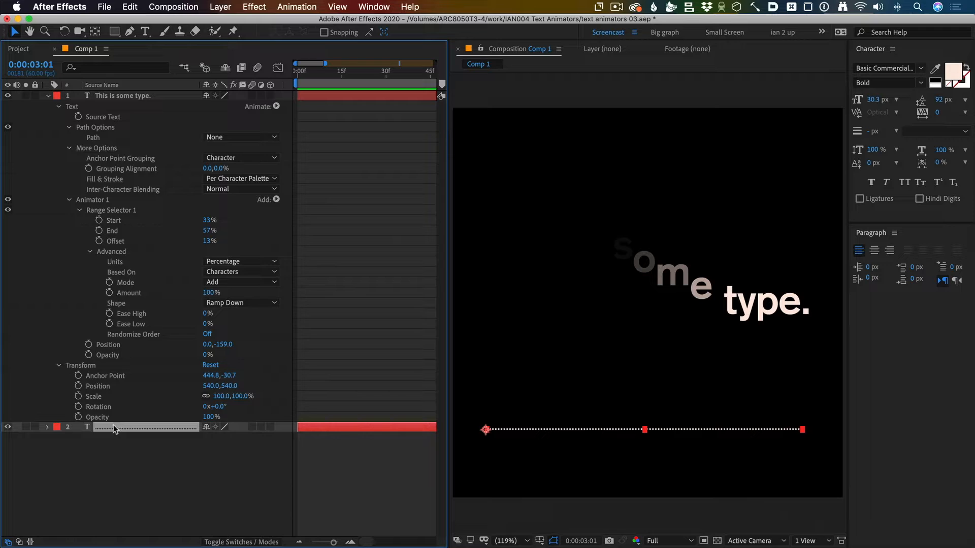
click(130, 7)
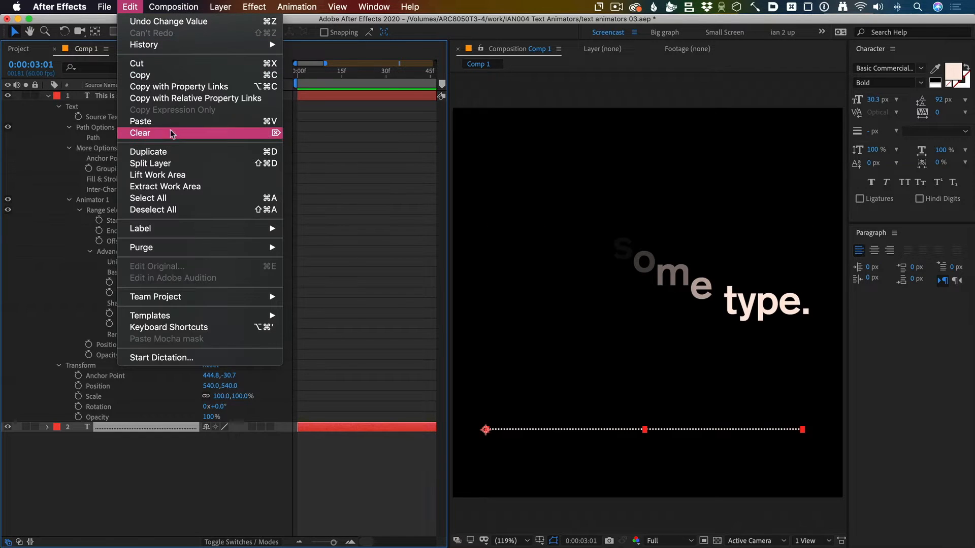
mouse_move(194, 127)
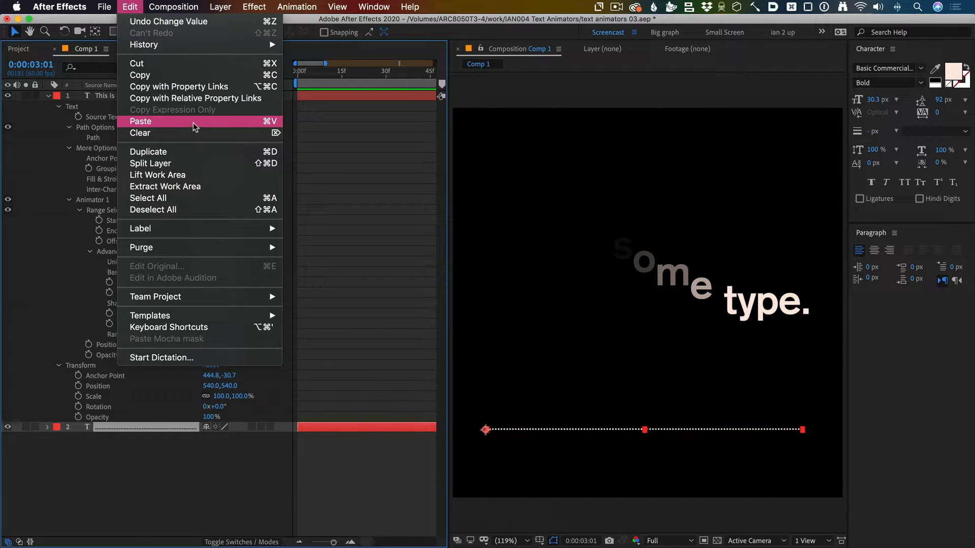
mouse_move(253, 125)
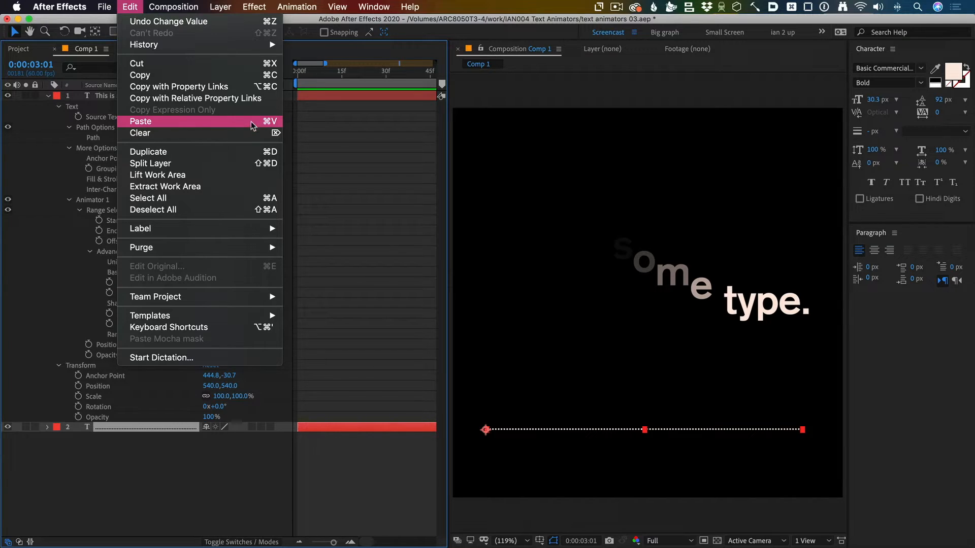
mouse_move(198, 126)
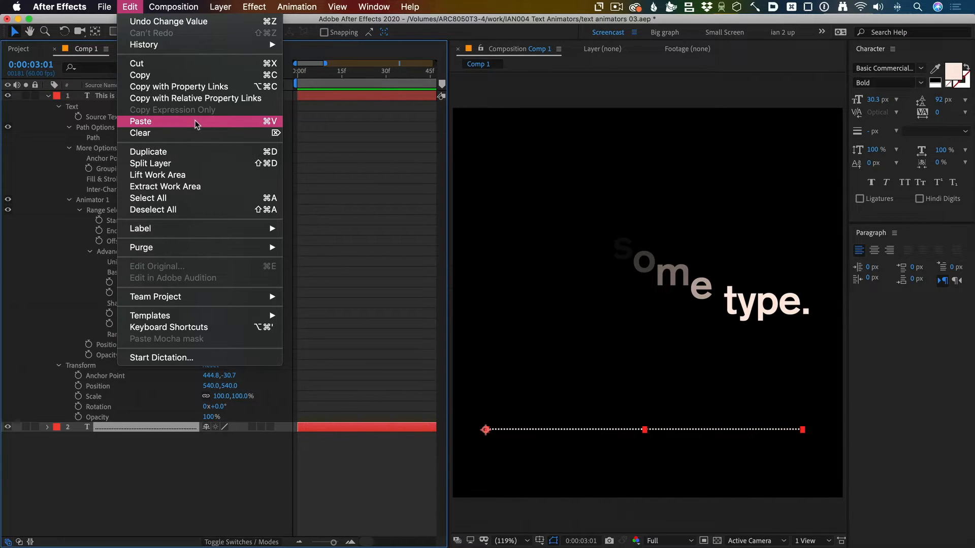
click(141, 122)
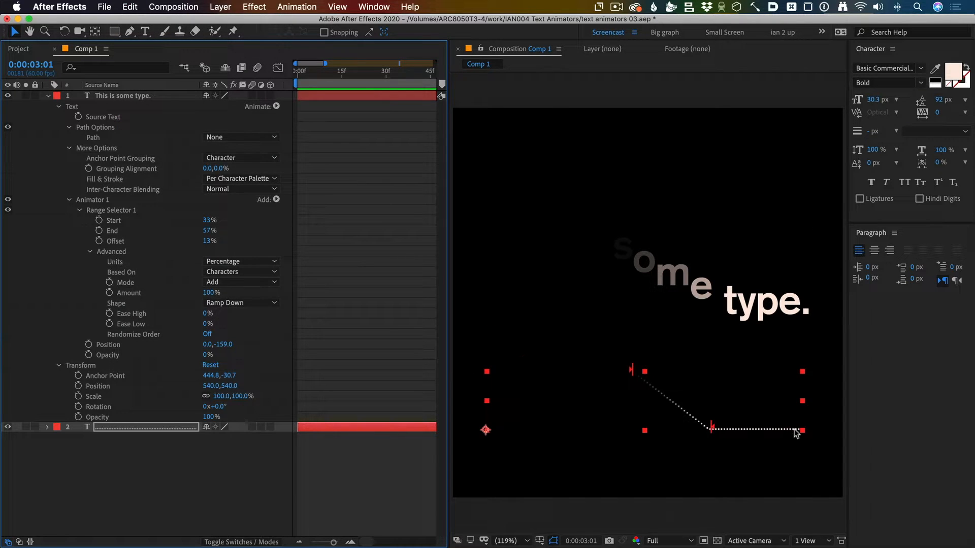
mouse_move(619, 396)
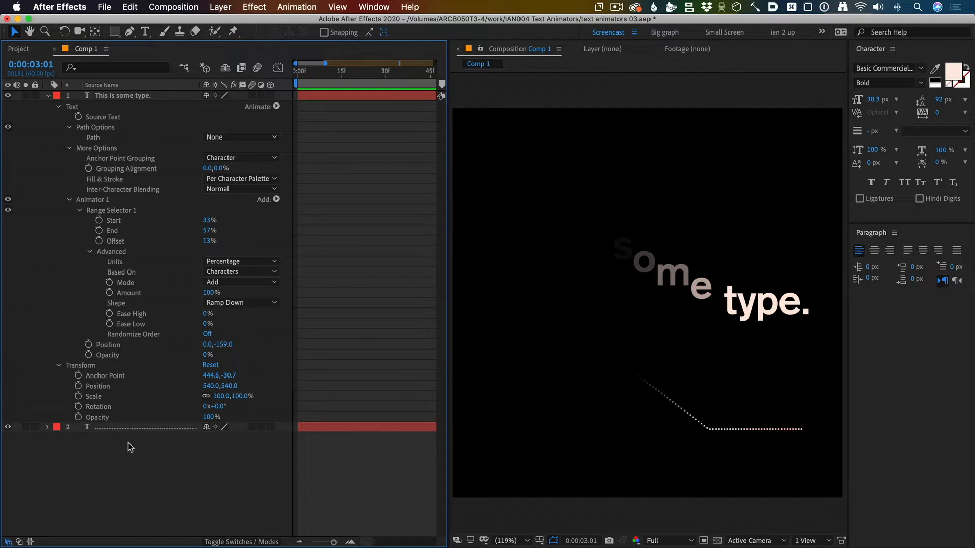
Select the dotted graph layer and expand its pasted Animator 1 Range Selector
click(87, 426)
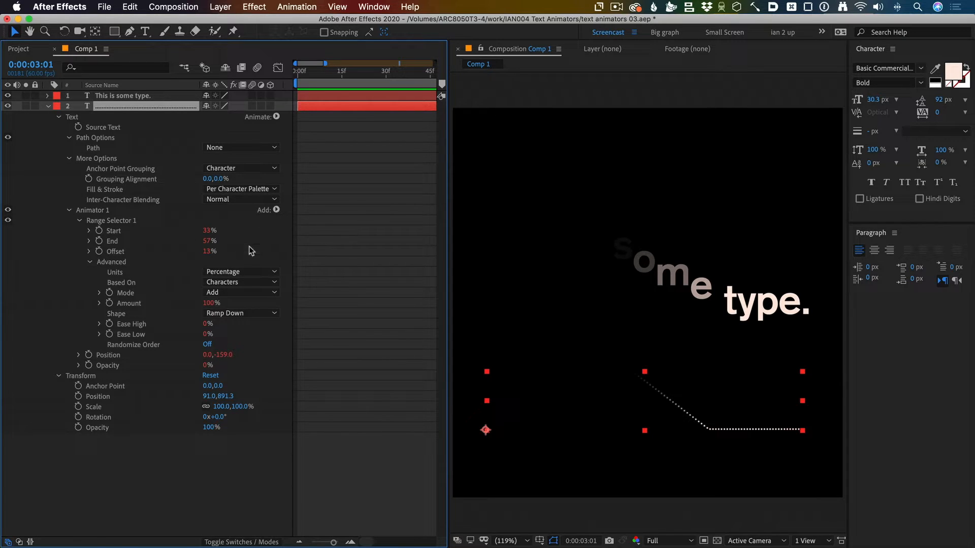
mouse_move(148, 246)
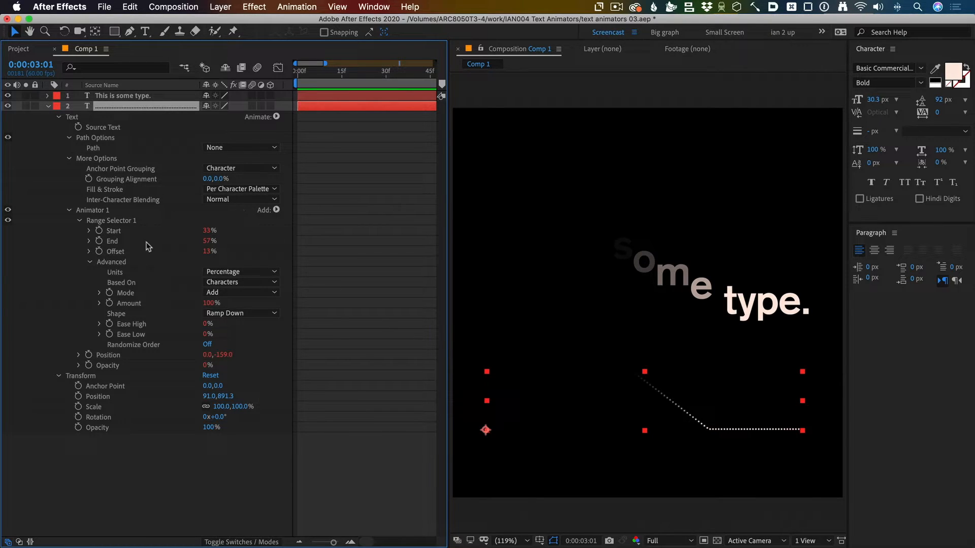
click(98, 230)
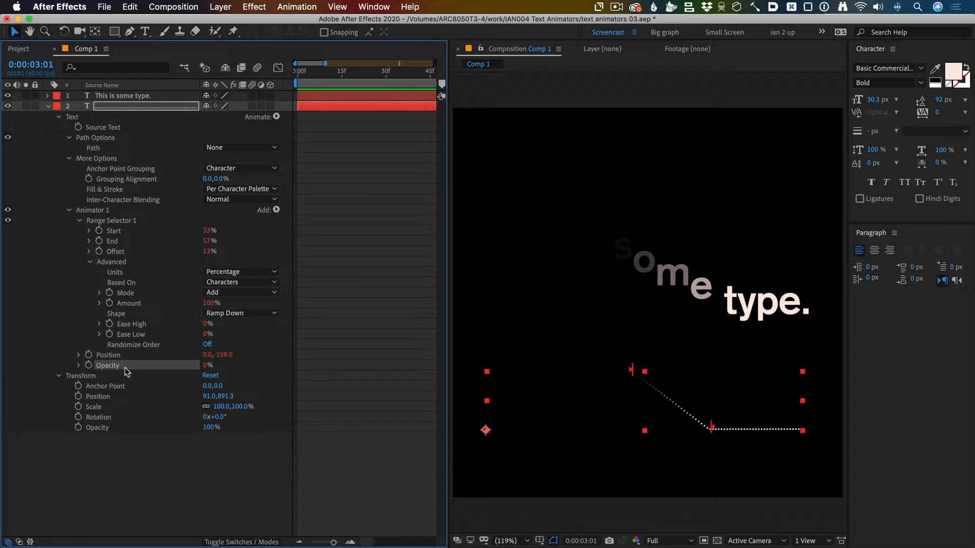
mouse_move(646, 387)
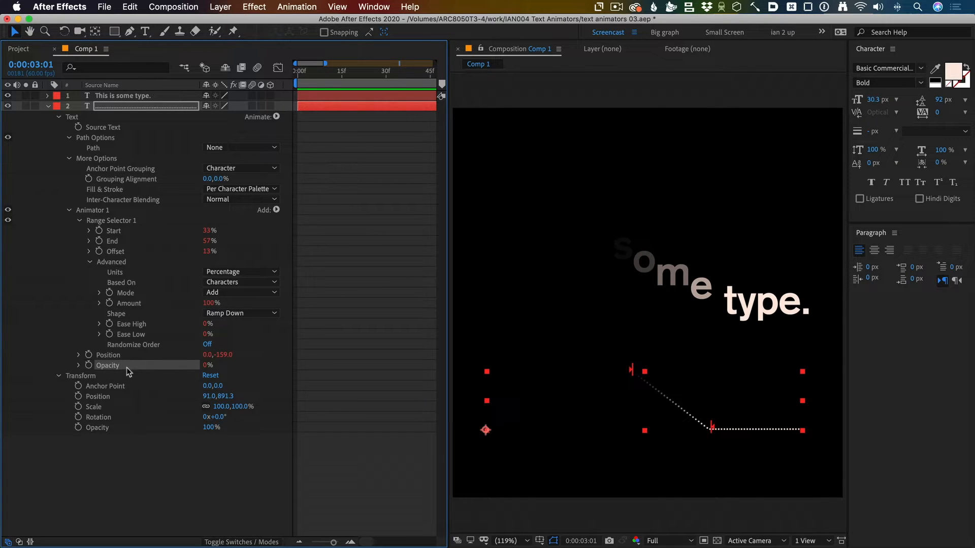
mouse_move(117, 370)
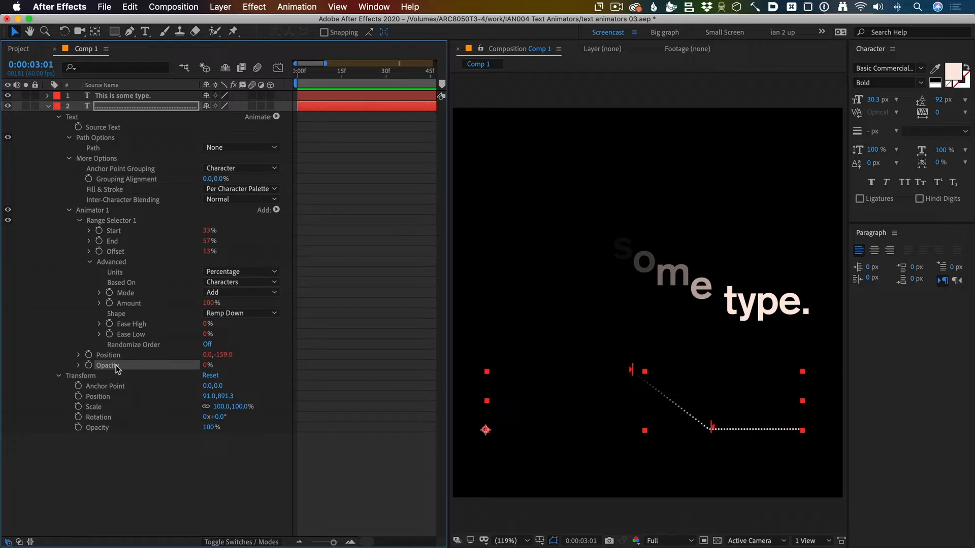
mouse_move(160, 373)
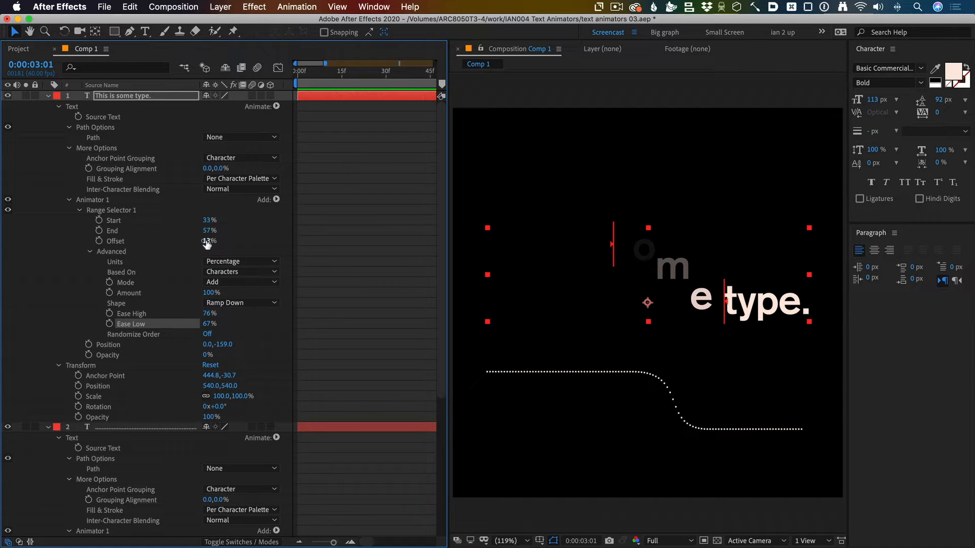
Ease the selector at High 76% and Low 67%, with Offset at 19%
drag(208, 241, 213, 240)
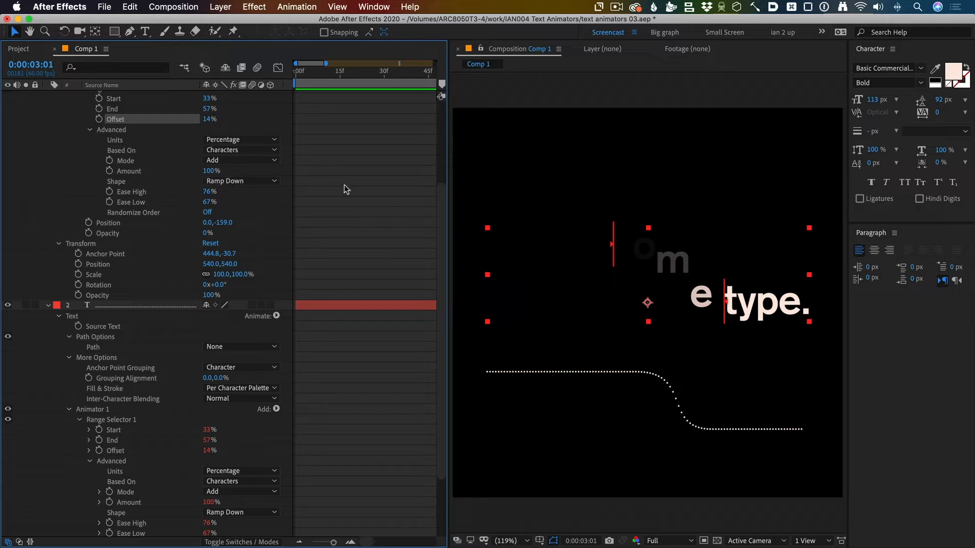
scroll(down, 3)
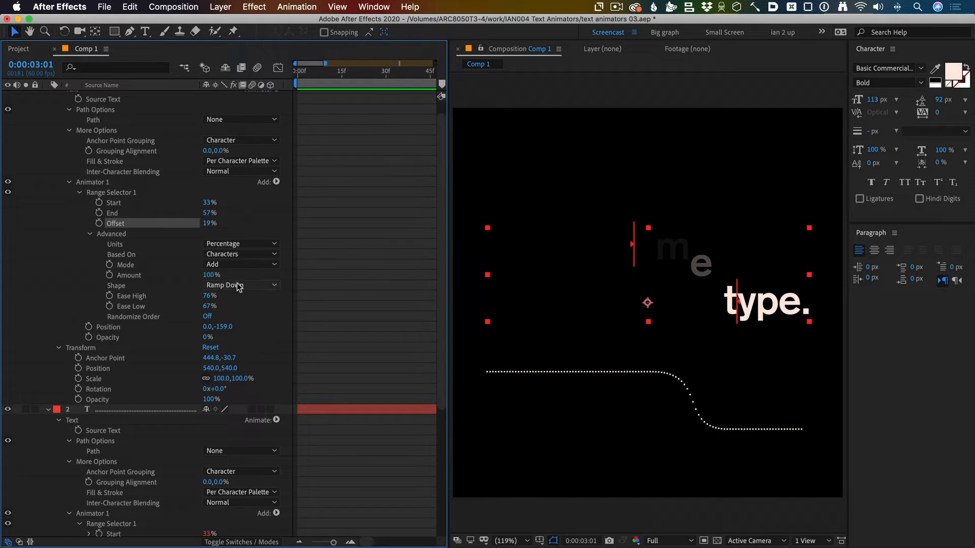
Make both selectors Round, scrub Offset back to 0%, and select the animator's Position
click(239, 285)
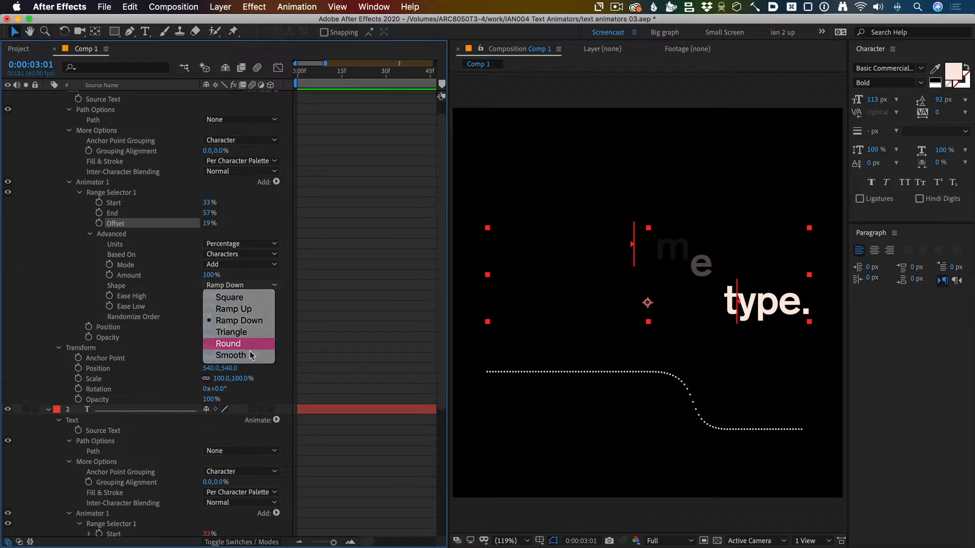
click(228, 344)
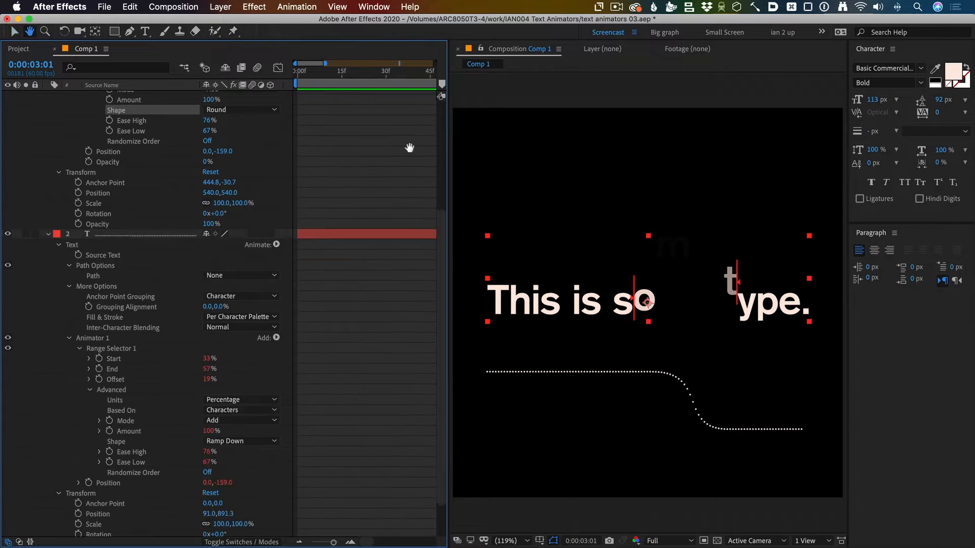
click(241, 440)
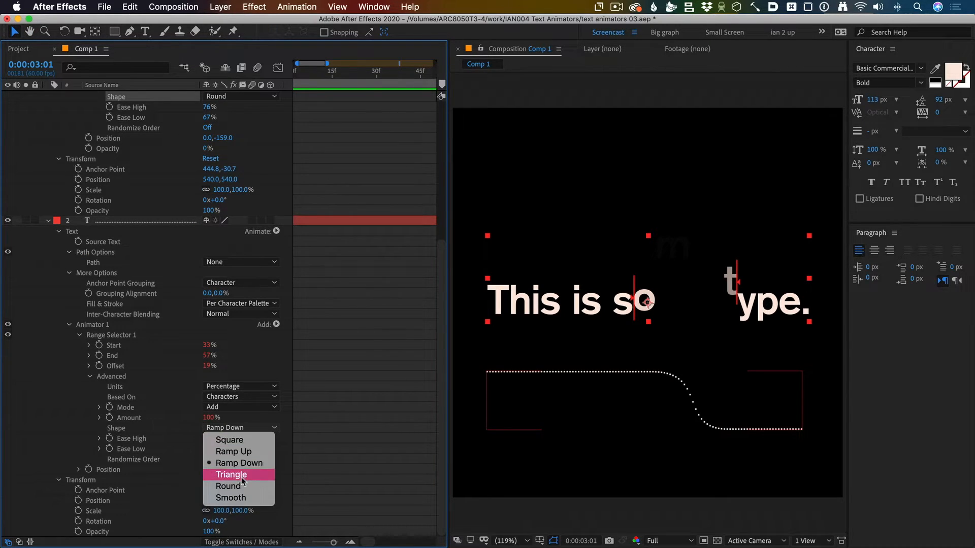
click(230, 498)
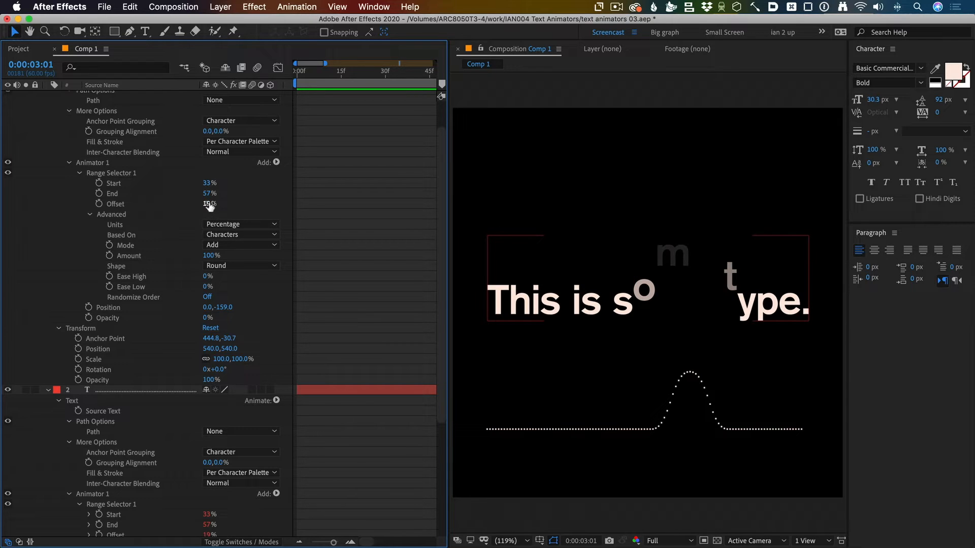
drag(209, 204, 223, 204)
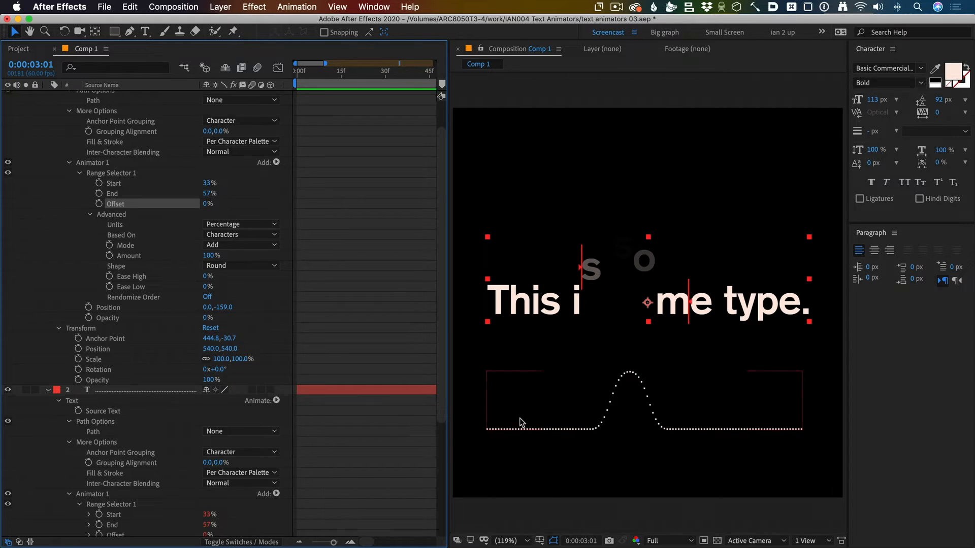
mouse_move(541, 433)
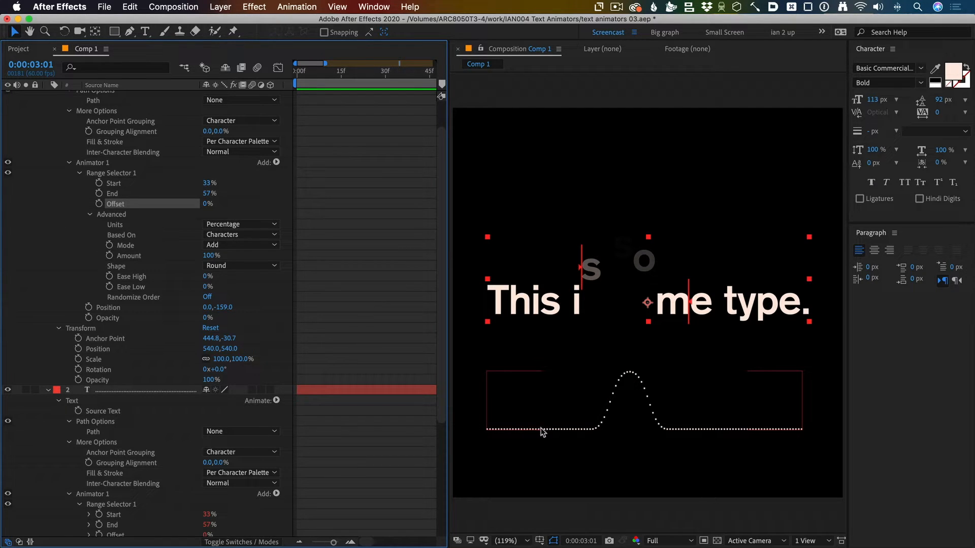
mouse_move(629, 394)
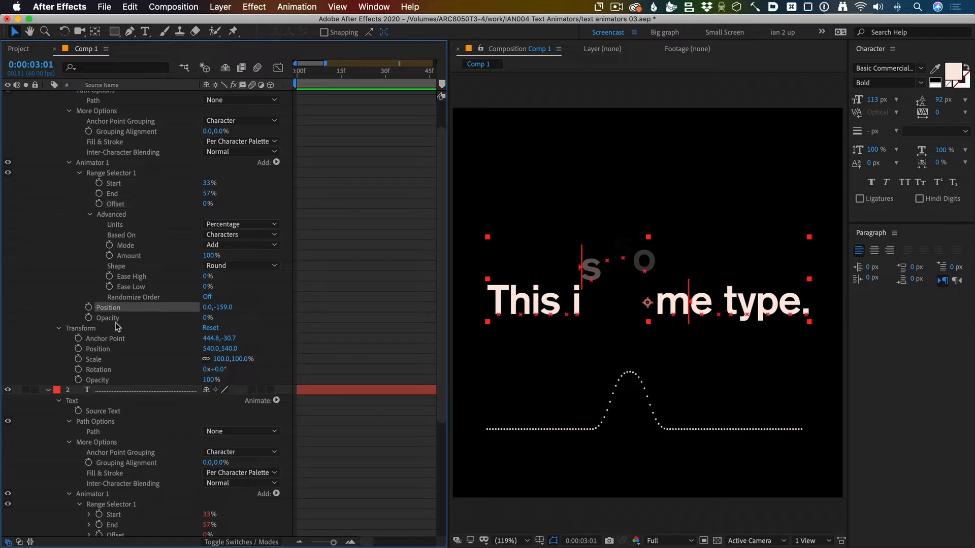
click(106, 317)
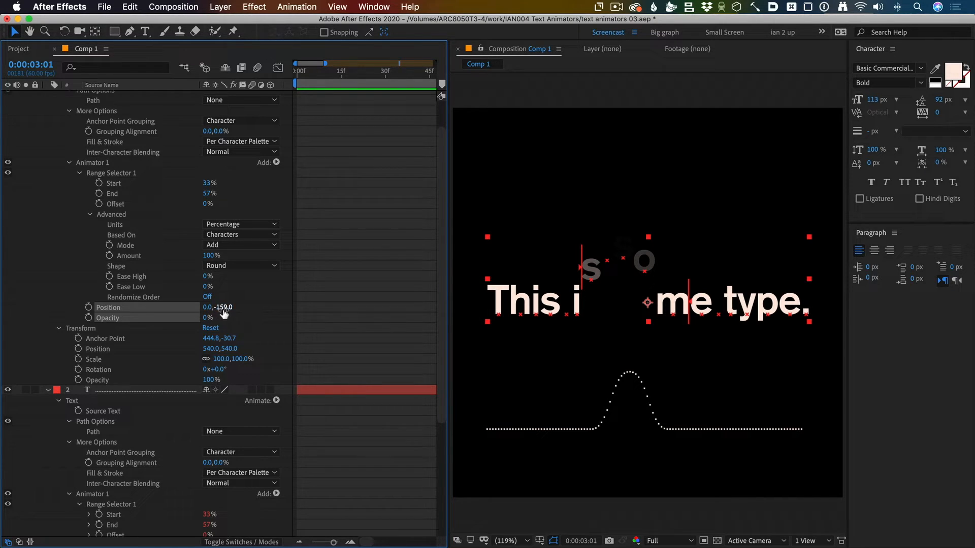
mouse_move(206, 319)
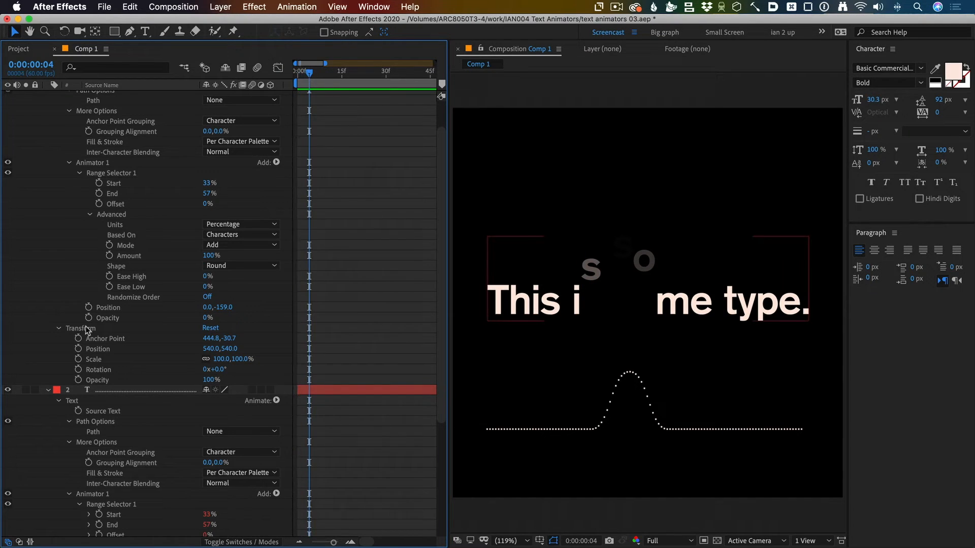
Move the playhead to preview the graph's smooth bump at -7% Offset lifting 'is'
click(391, 76)
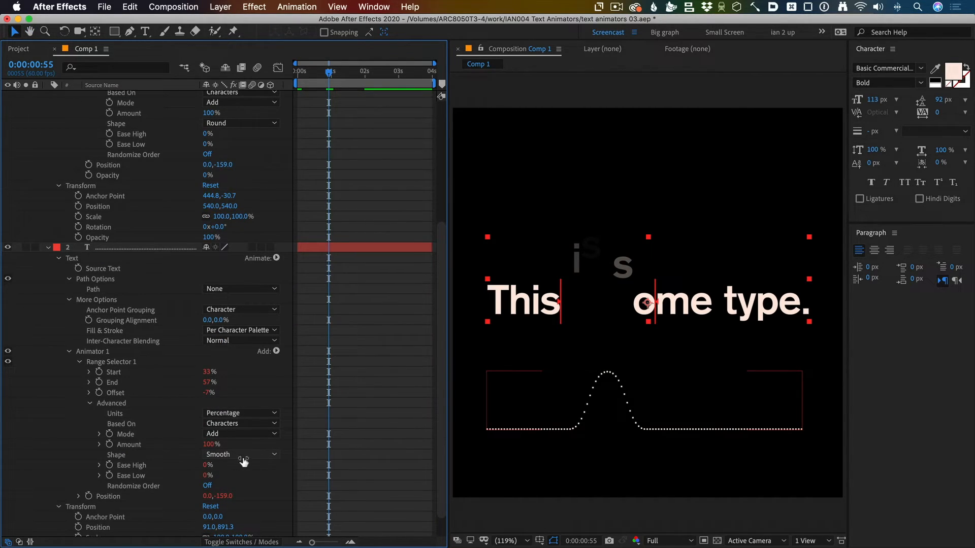
Change the graph selector's Shape to Round and scroll down the panel
click(239, 455)
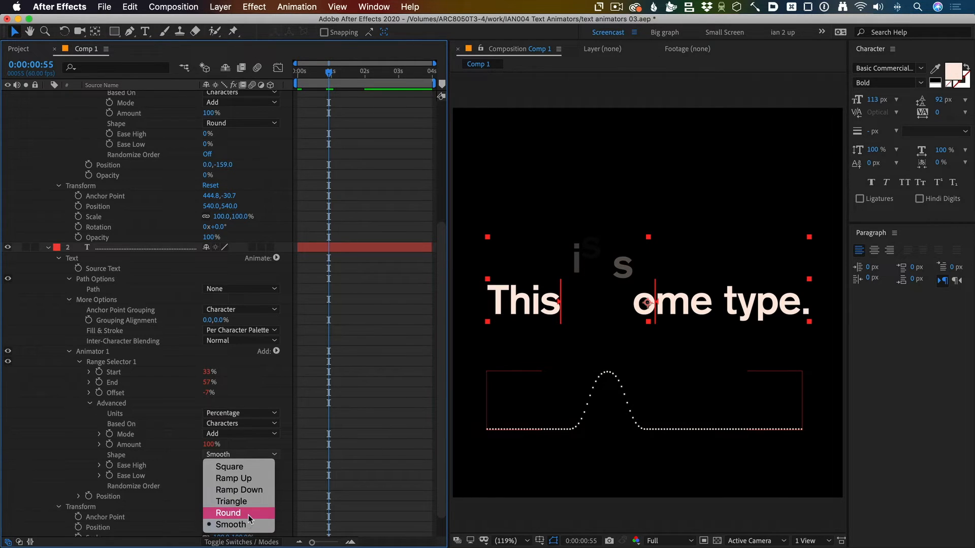
click(229, 512)
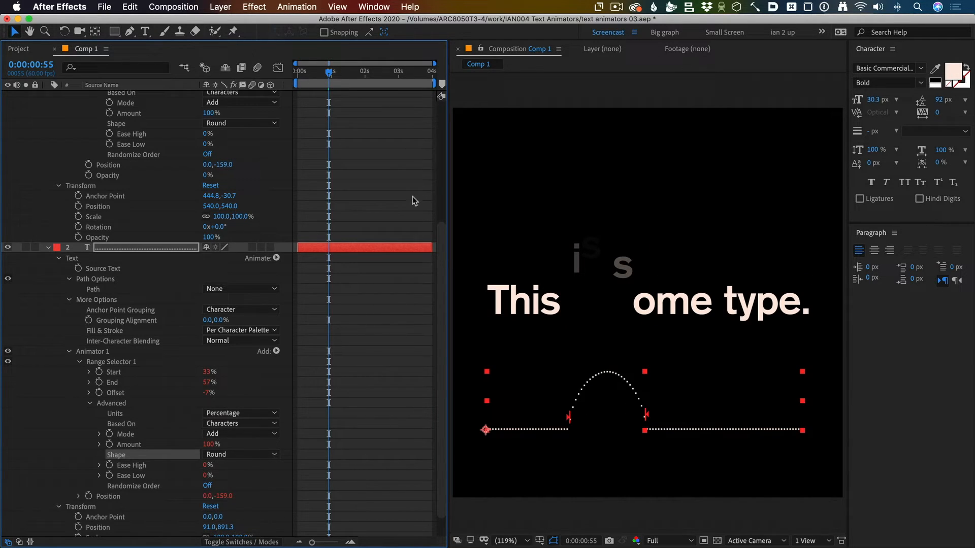
scroll(down, 3)
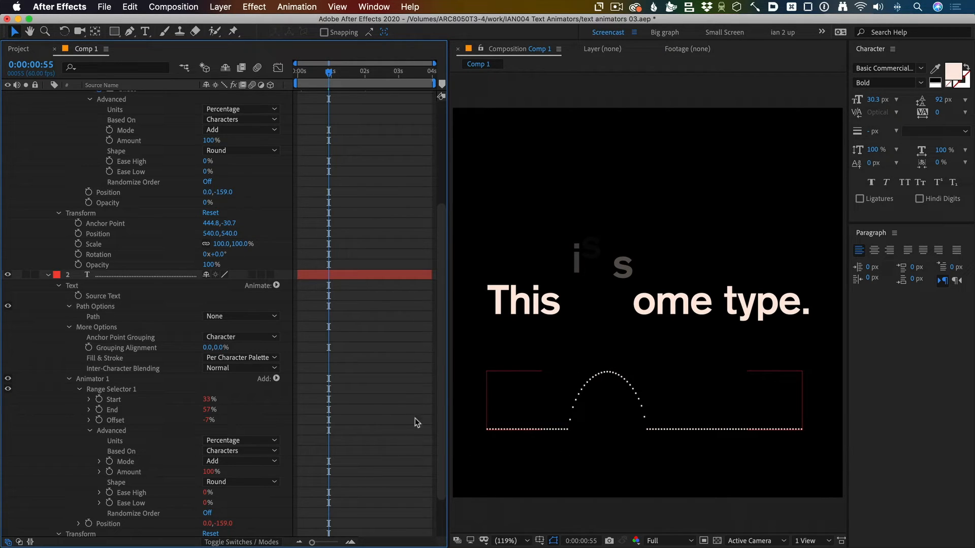
mouse_move(567, 432)
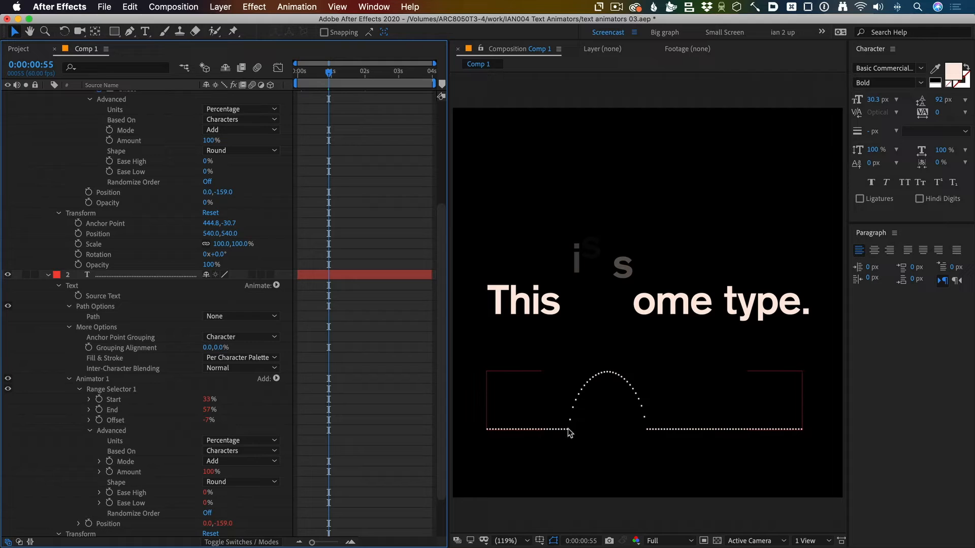
mouse_move(599, 378)
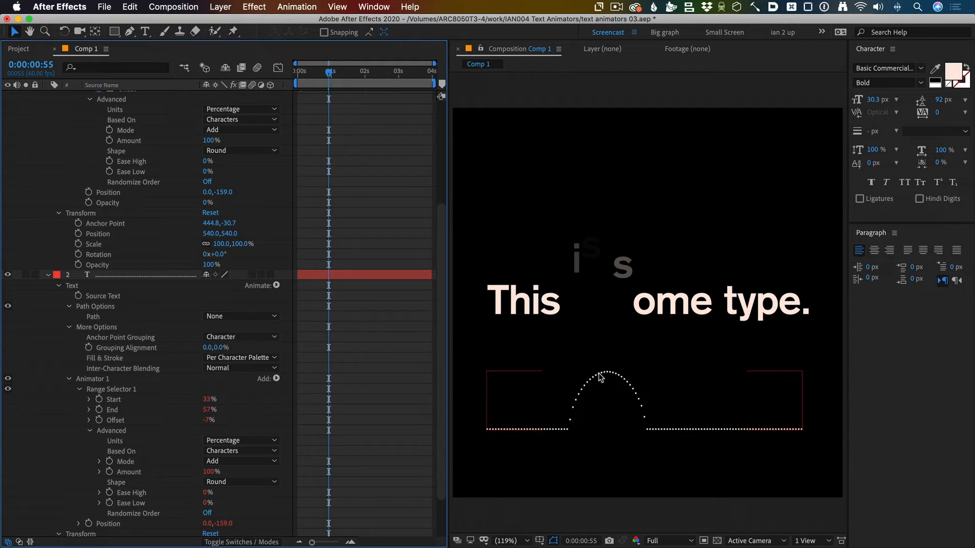
mouse_move(648, 427)
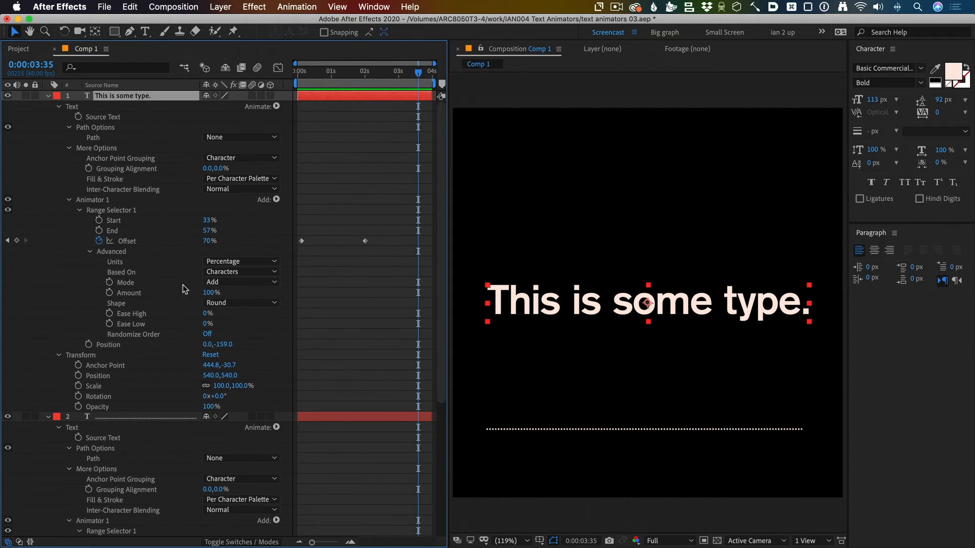
Set Based On to Words for the text and graph selectors
click(241, 272)
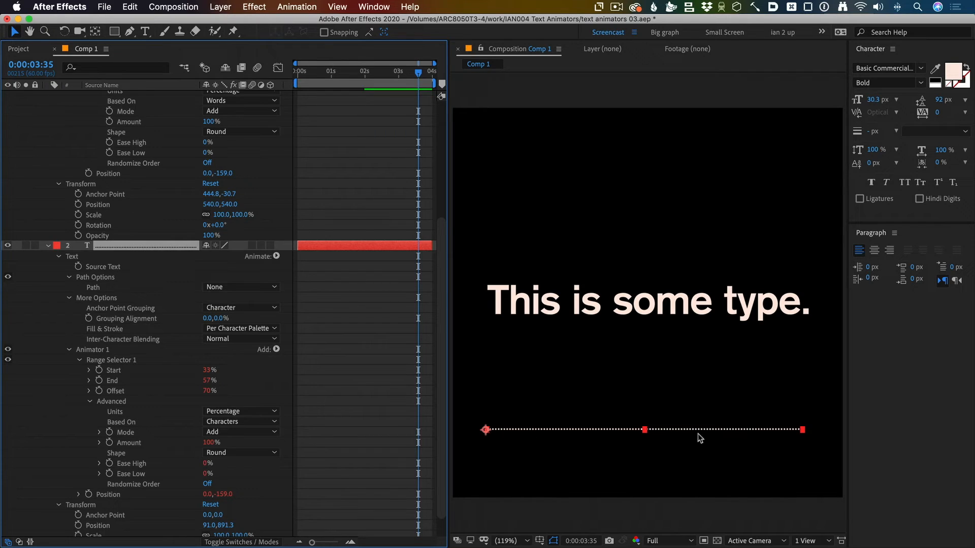
click(239, 421)
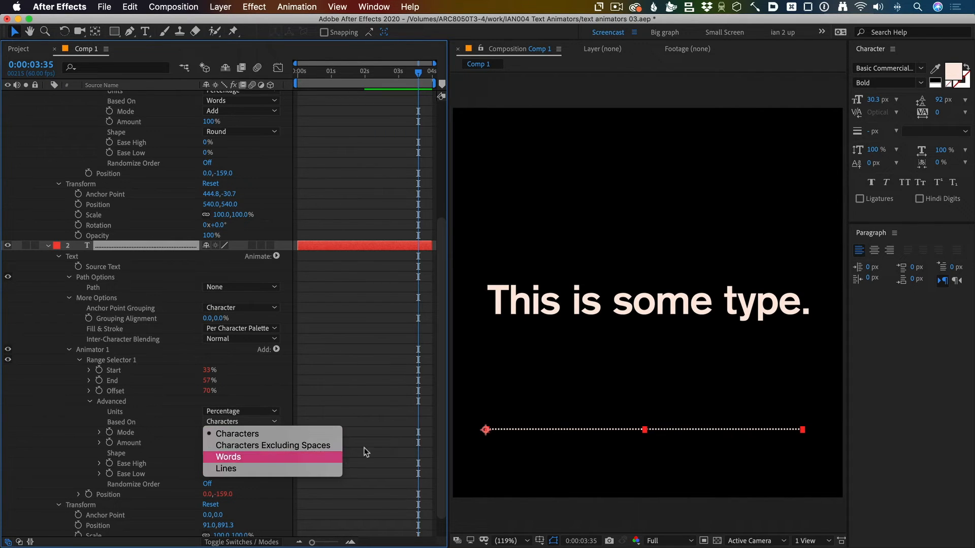
click(228, 457)
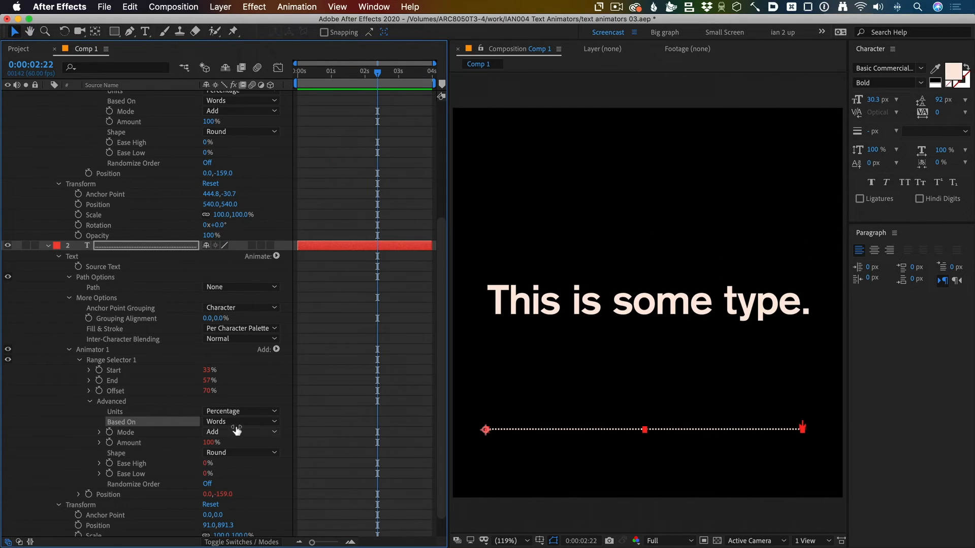
click(239, 421)
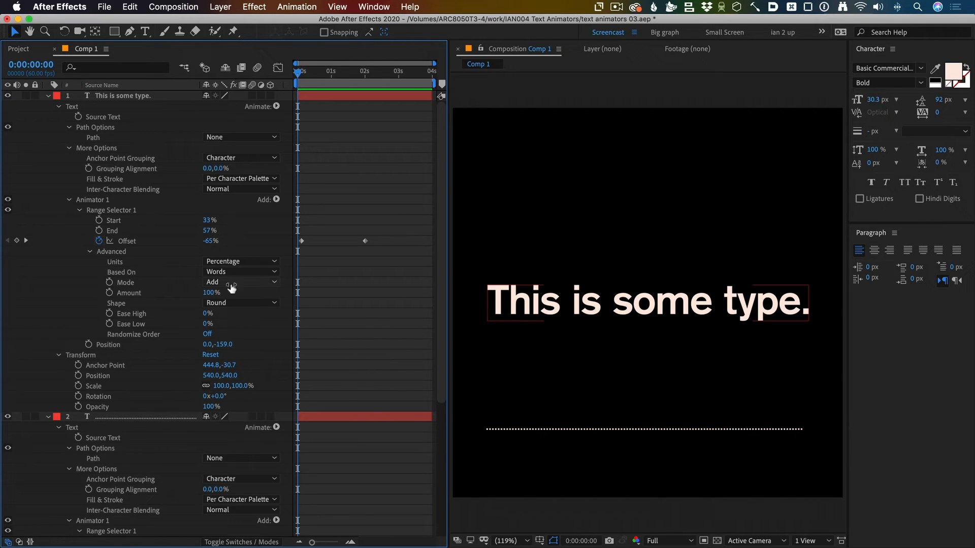
mouse_move(311, 330)
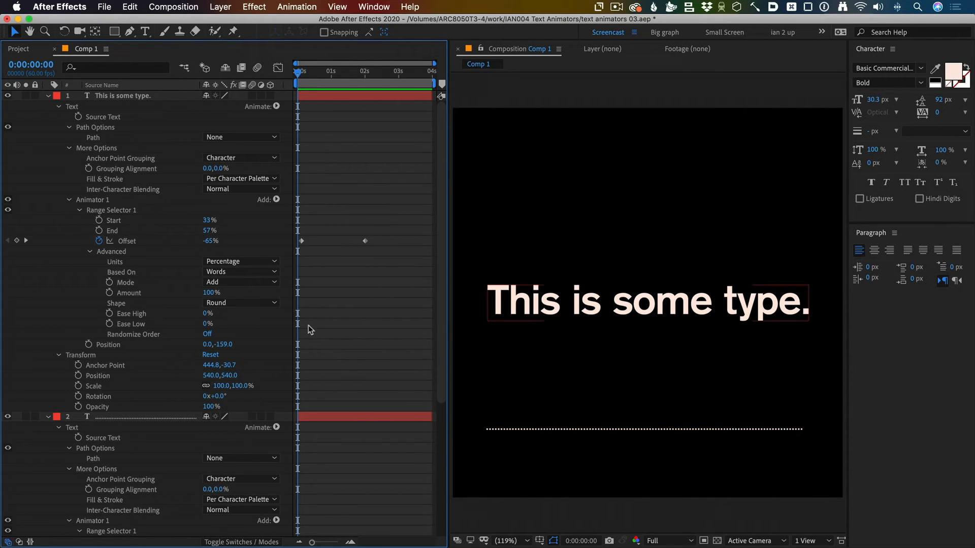
Scrub the timeline to watch the words rise
scroll(down, 3)
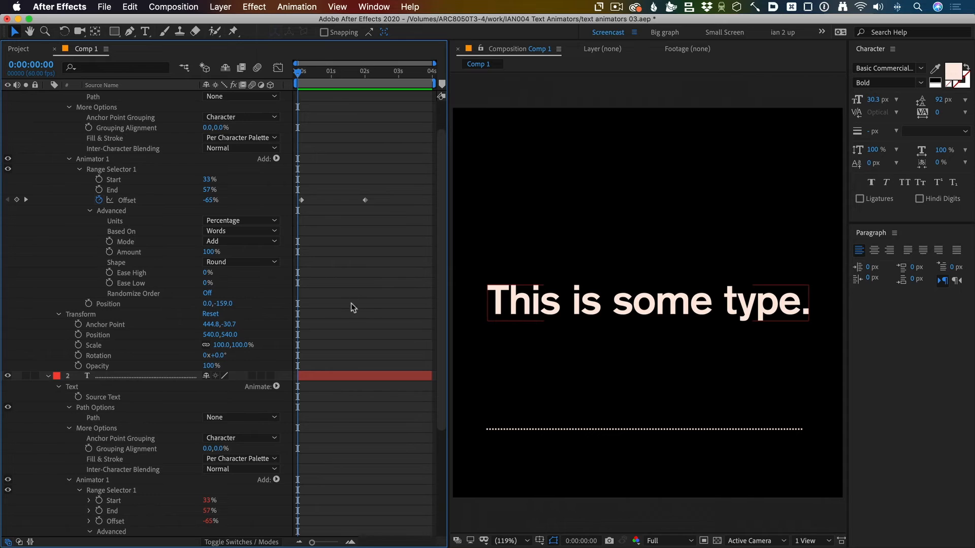
scroll(down, 3)
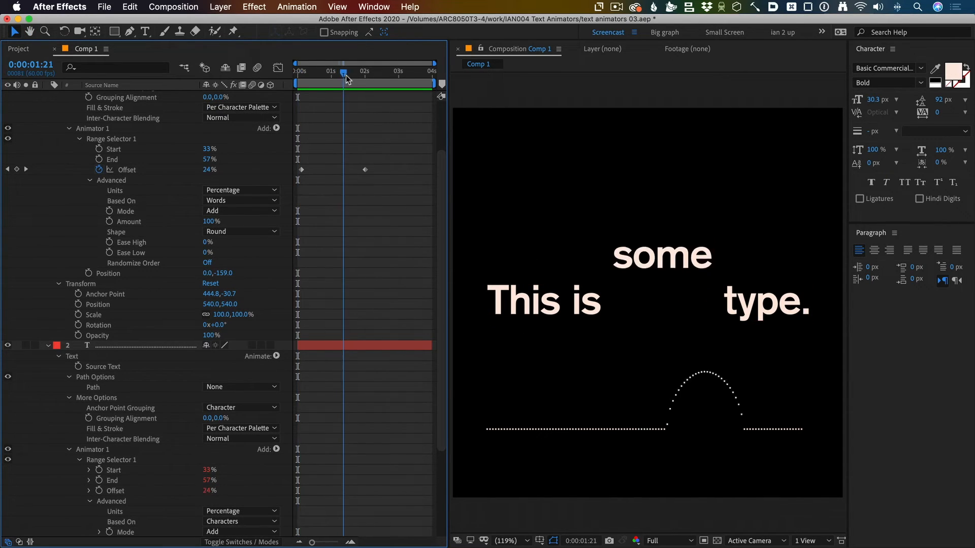
drag(343, 72, 327, 72)
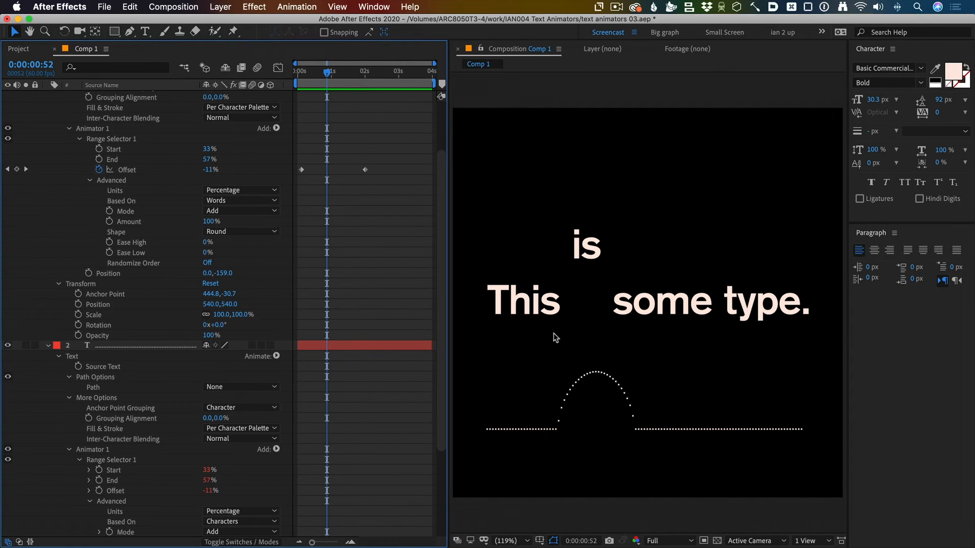
Set Shape to Smooth on both the text and graph selectors
click(241, 231)
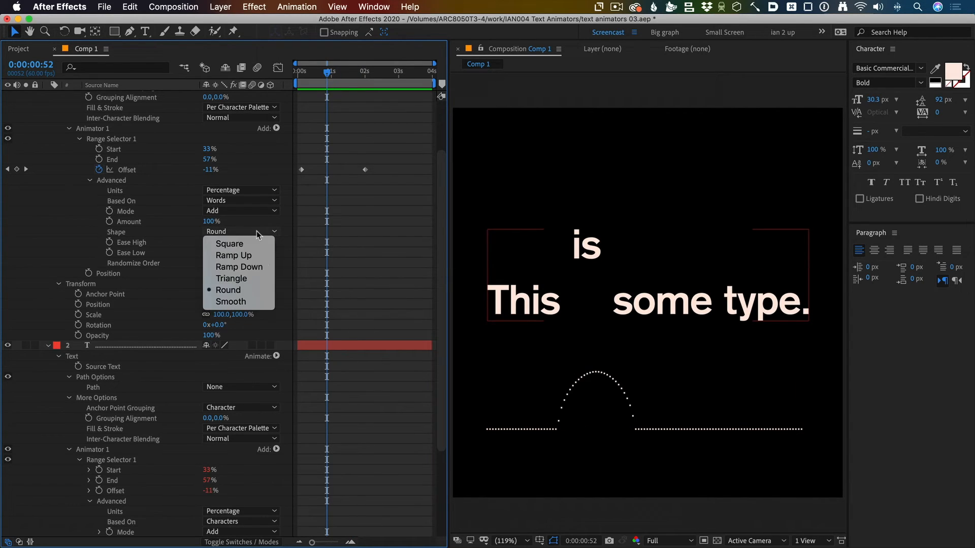
click(230, 301)
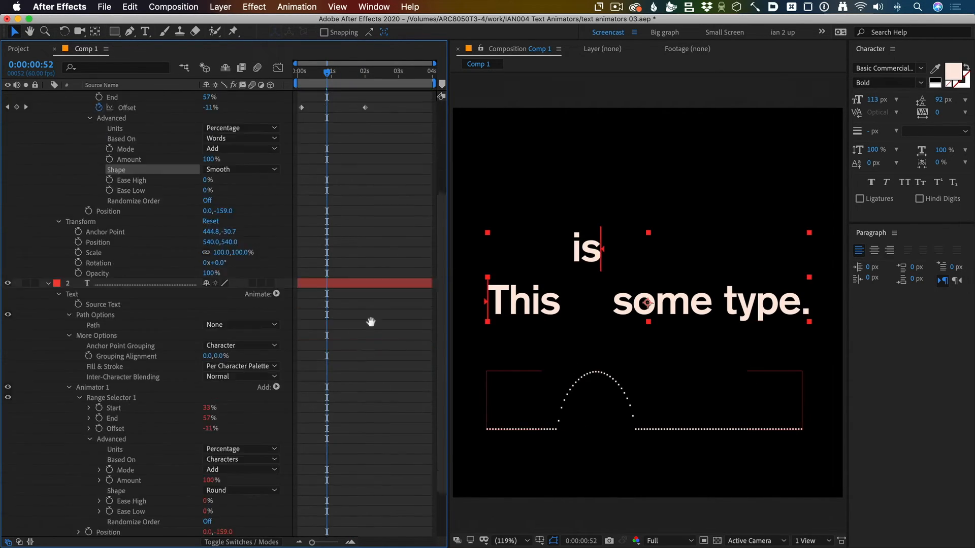
click(239, 428)
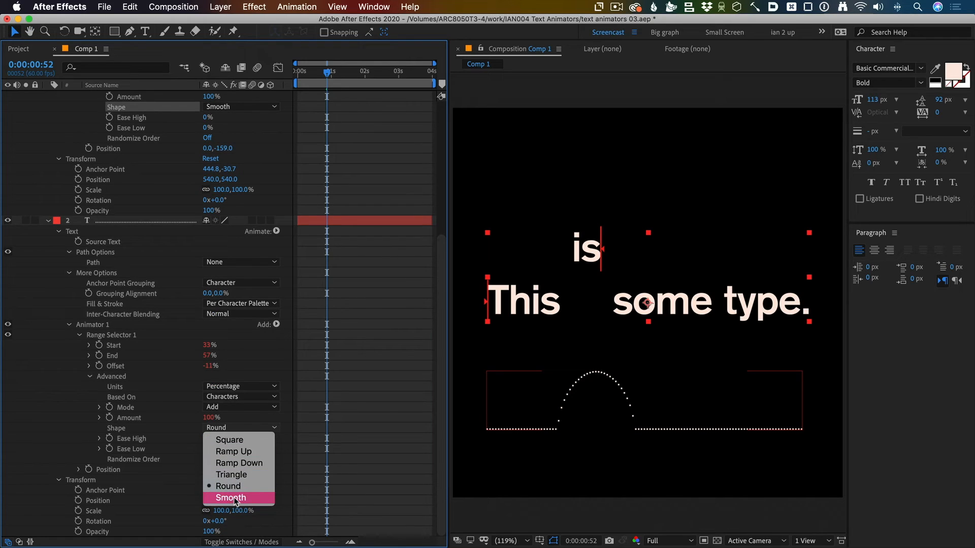
click(230, 497)
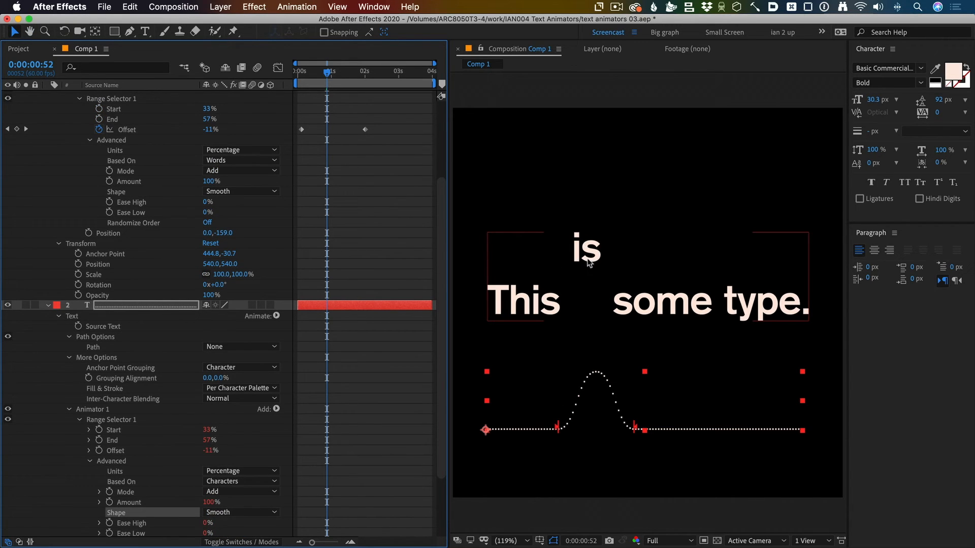
mouse_move(572, 279)
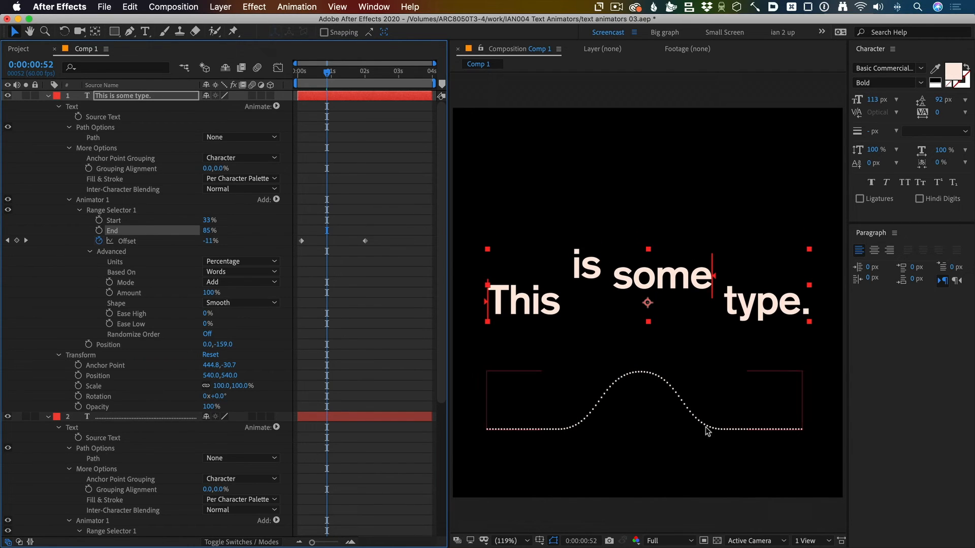
mouse_move(597, 403)
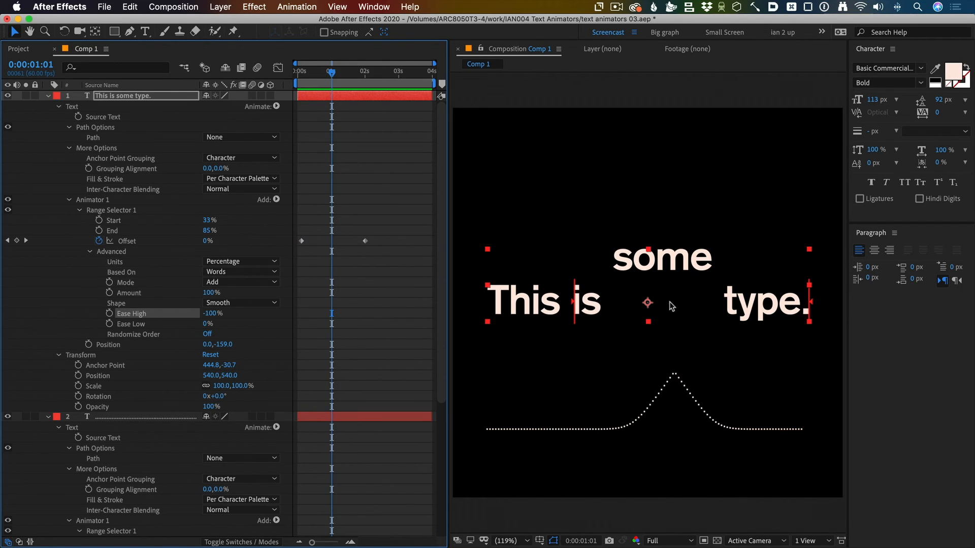
mouse_move(632, 155)
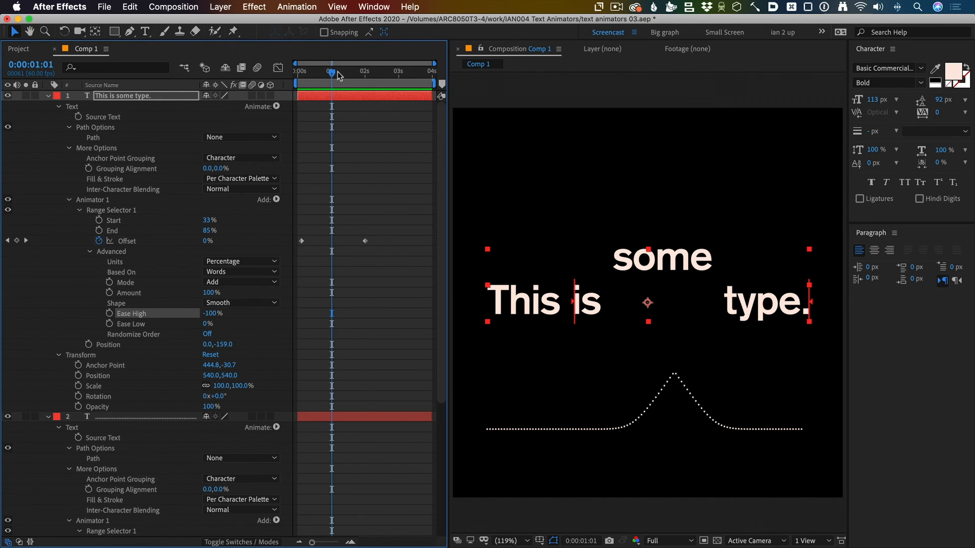
Scrub the playhead back to preview the sharp peak lifting 'is'
drag(333, 73, 323, 73)
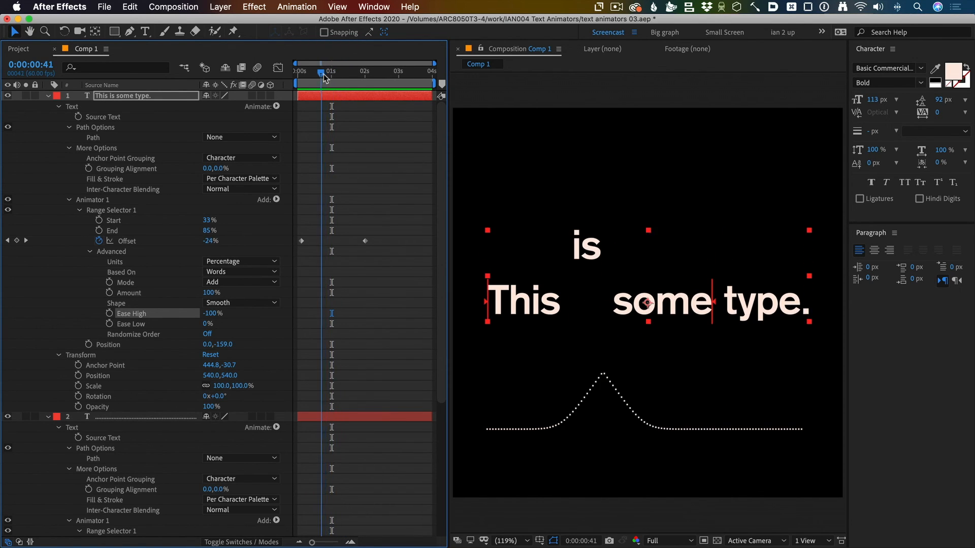